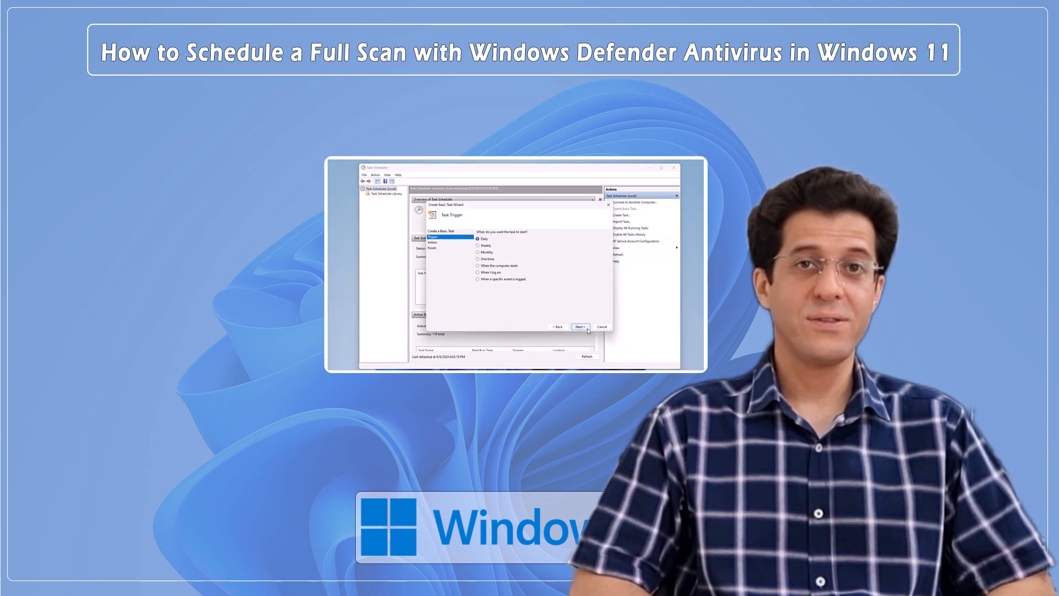
# - Search the Start menu for 'task' to find Task Scheduler as the best match
pyautogui.click(478, 245)
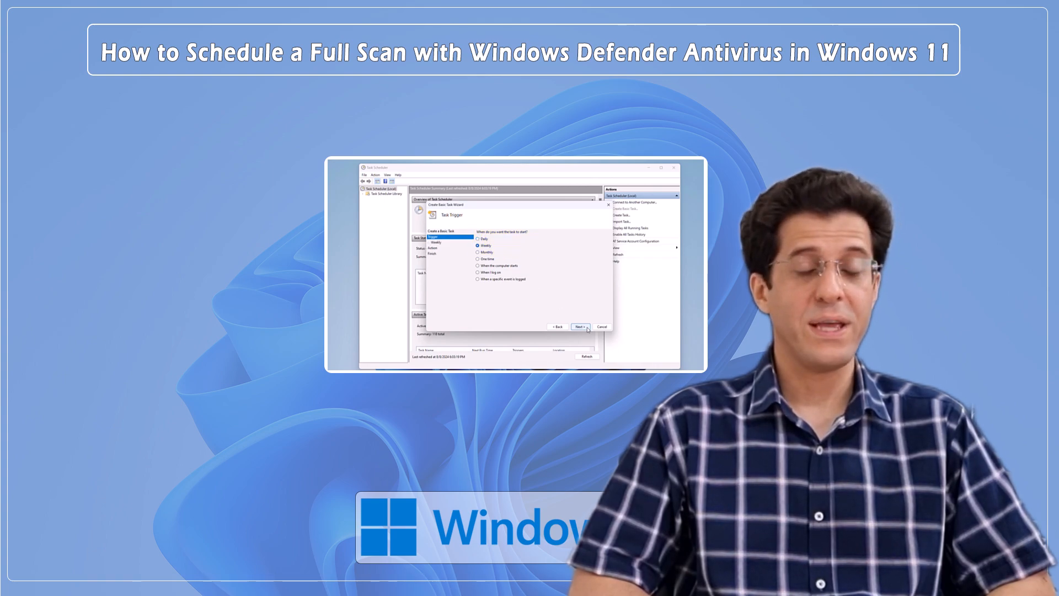
pyautogui.click(579, 327)
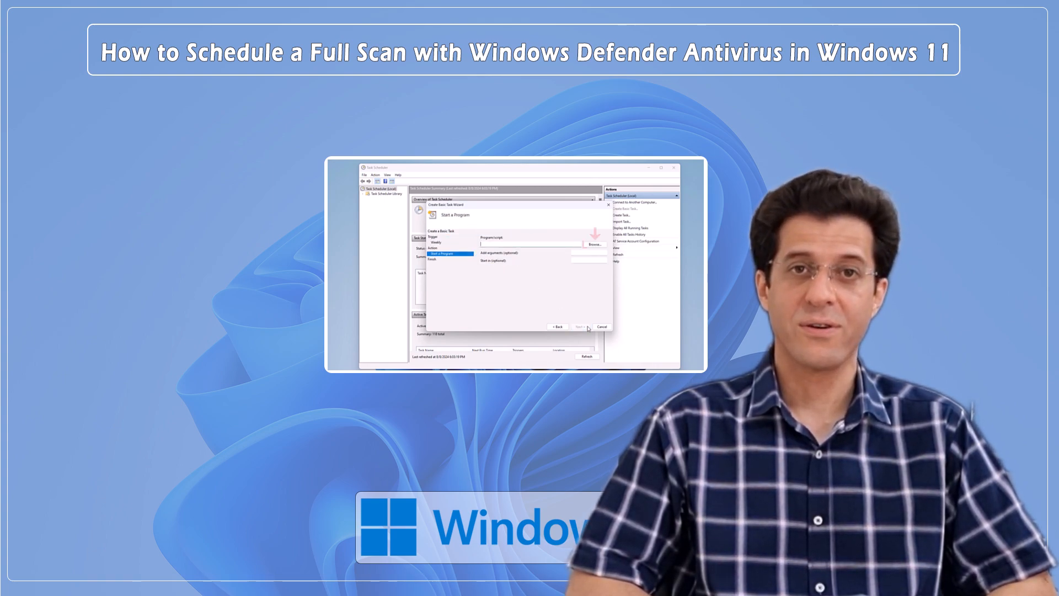
pyautogui.click(593, 244)
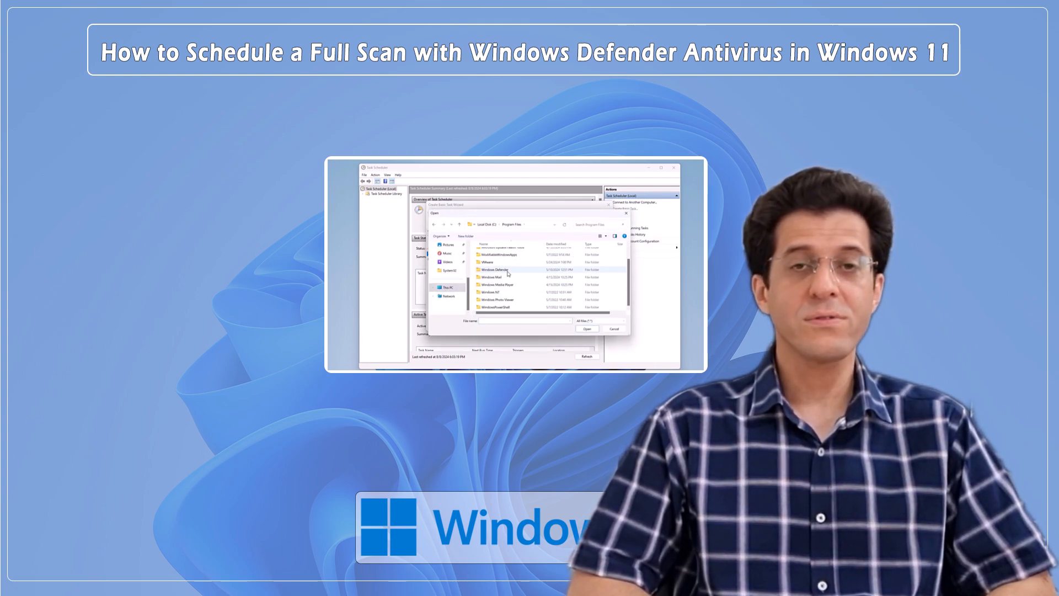
pyautogui.click(586, 329)
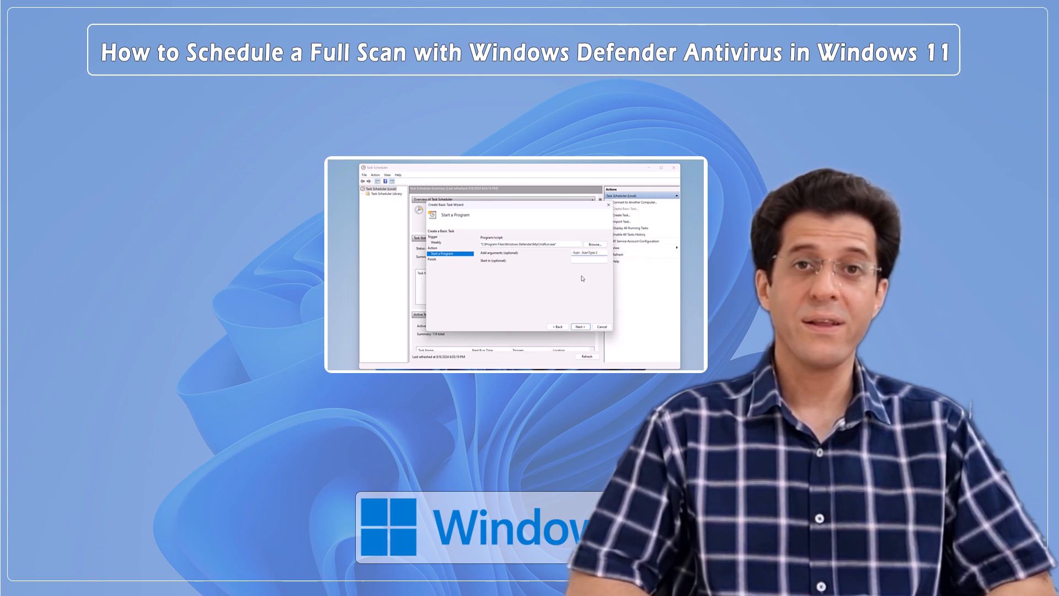
pyautogui.click(579, 326)
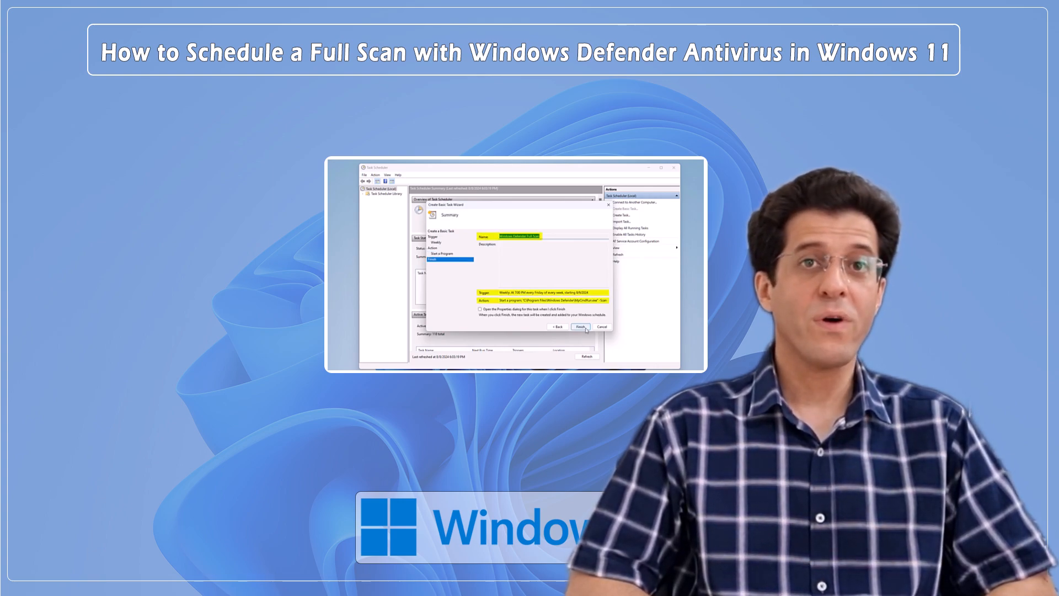
pyautogui.click(580, 327)
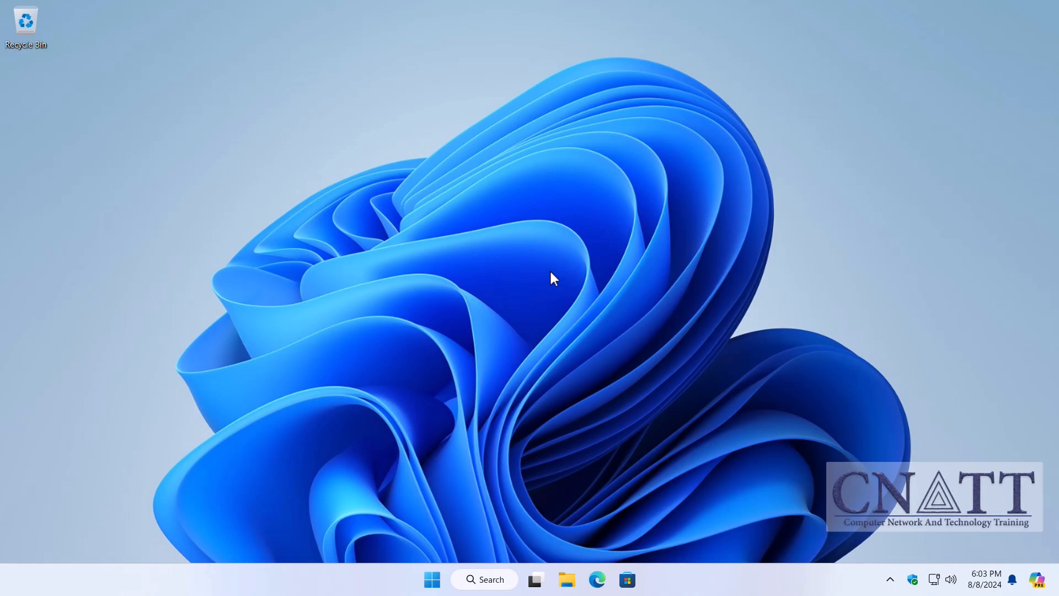
pyautogui.click(432, 579)
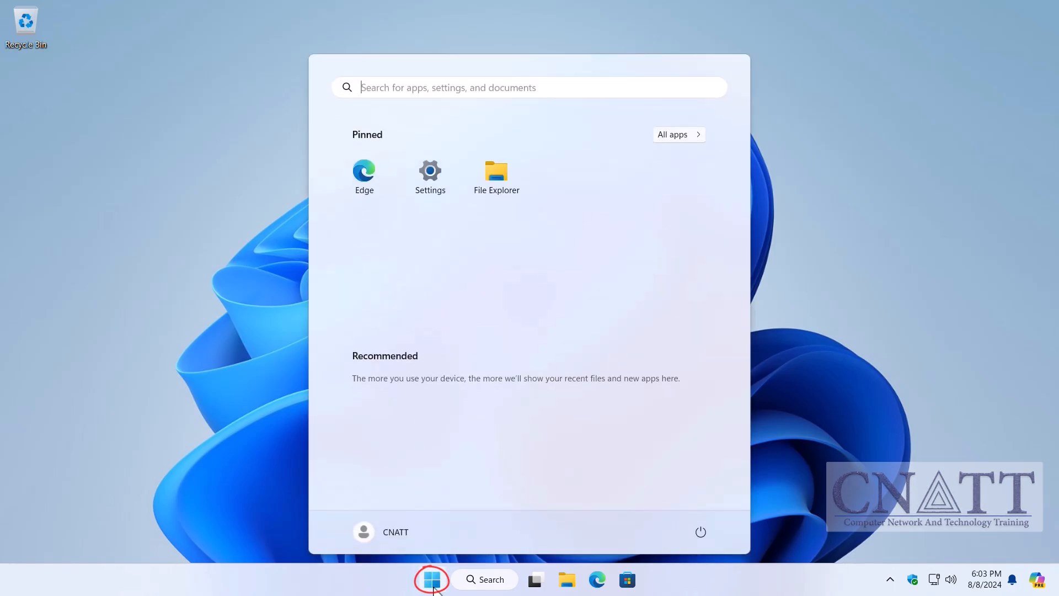
pyautogui.write('task')
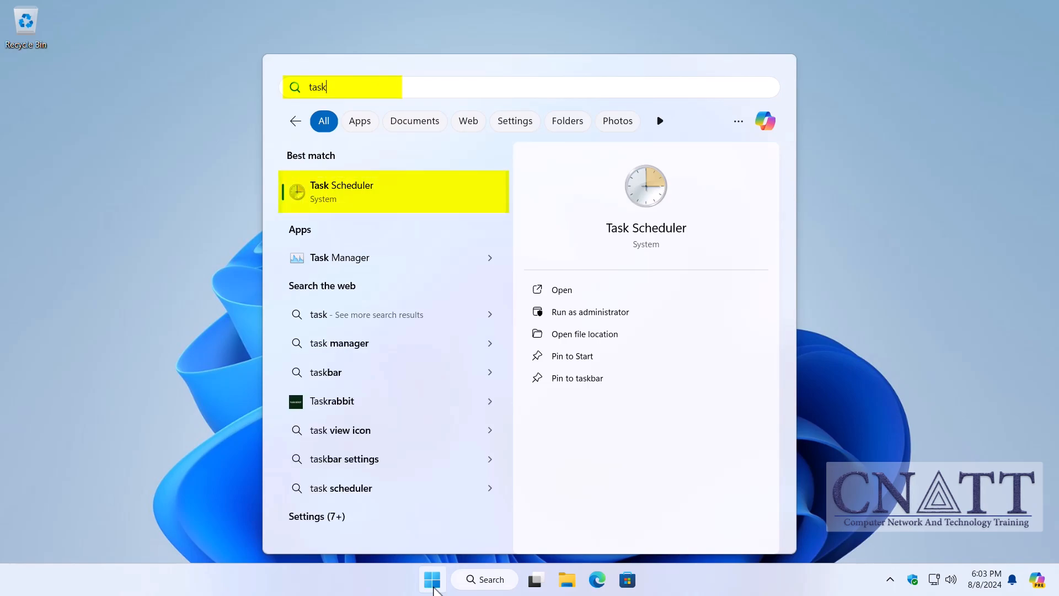
pyautogui.moveTo(488, 211)
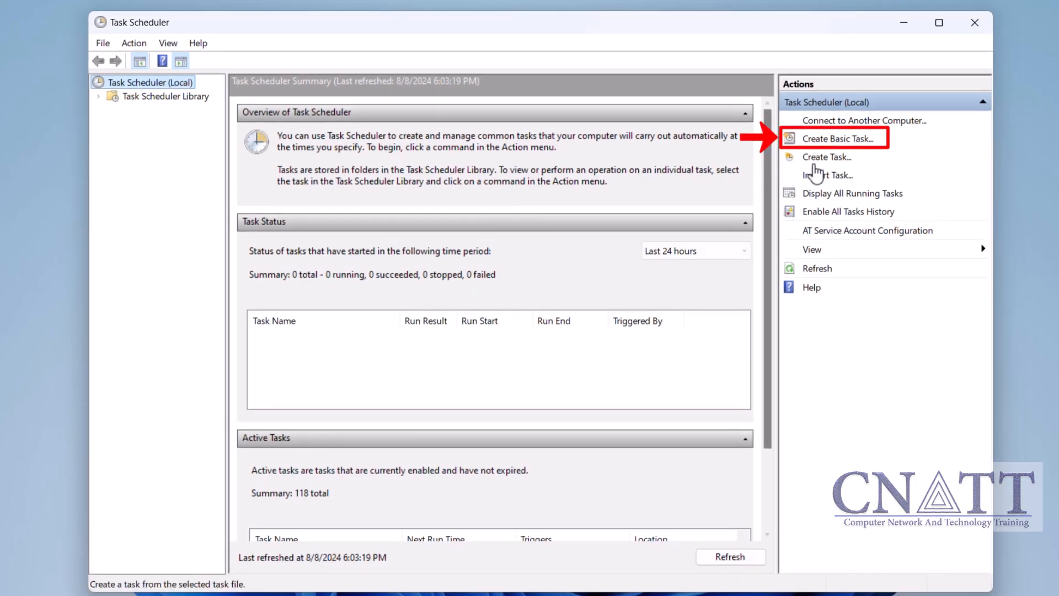
pyautogui.moveTo(875, 152)
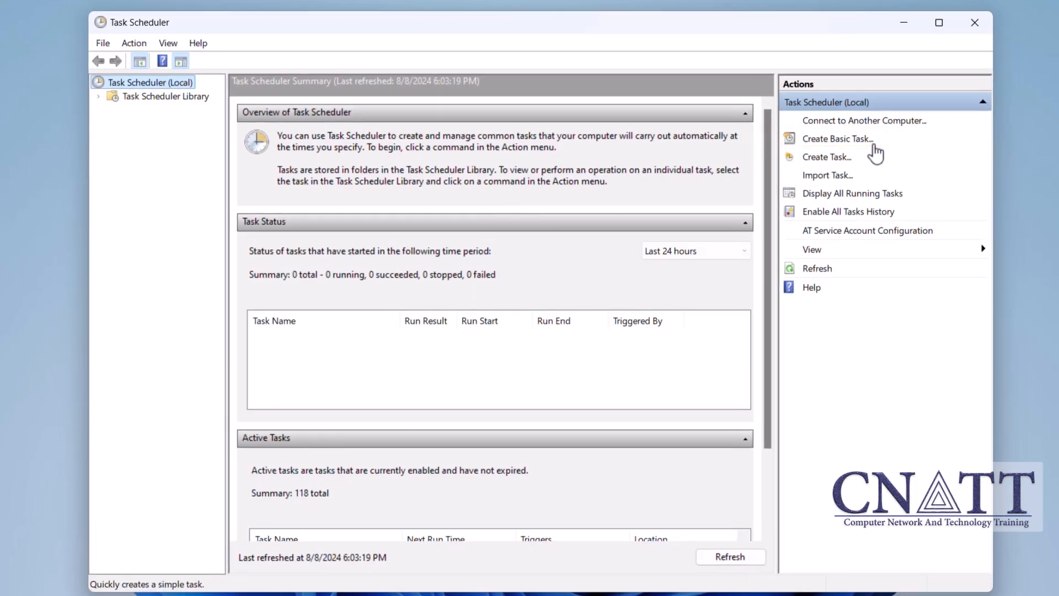
# - Begin a basic task named 'Windows Defender Full Scan' and advance to the trigger step
pyautogui.click(837, 139)
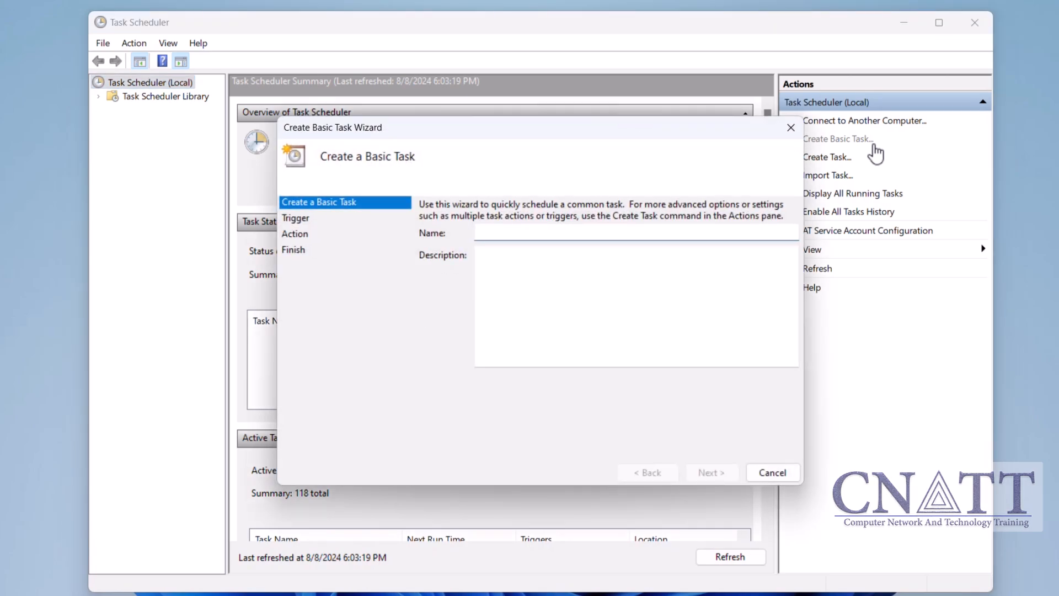
pyautogui.click(564, 232)
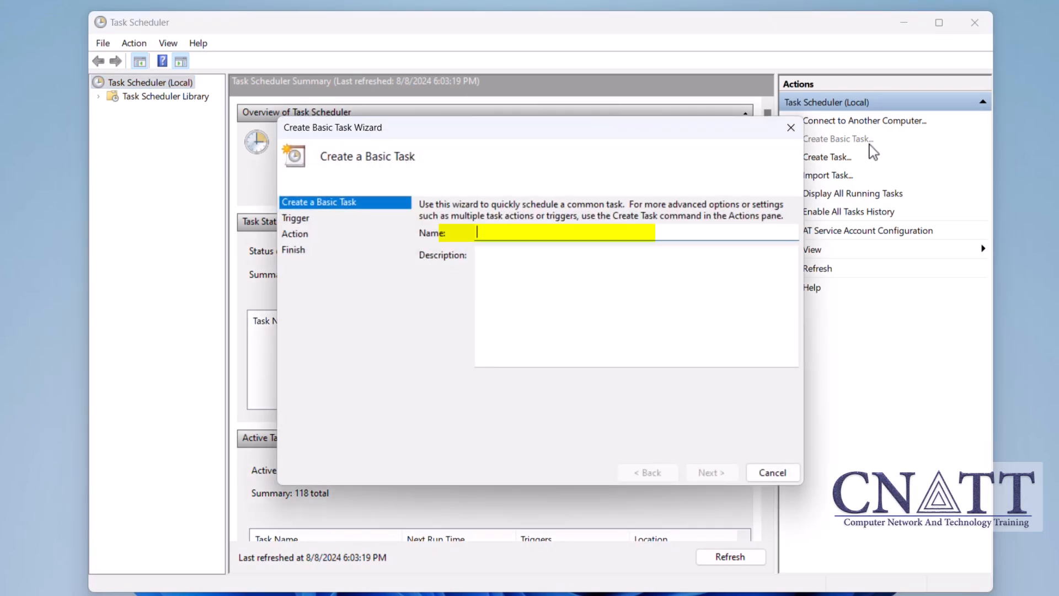
pyautogui.write('Wind')
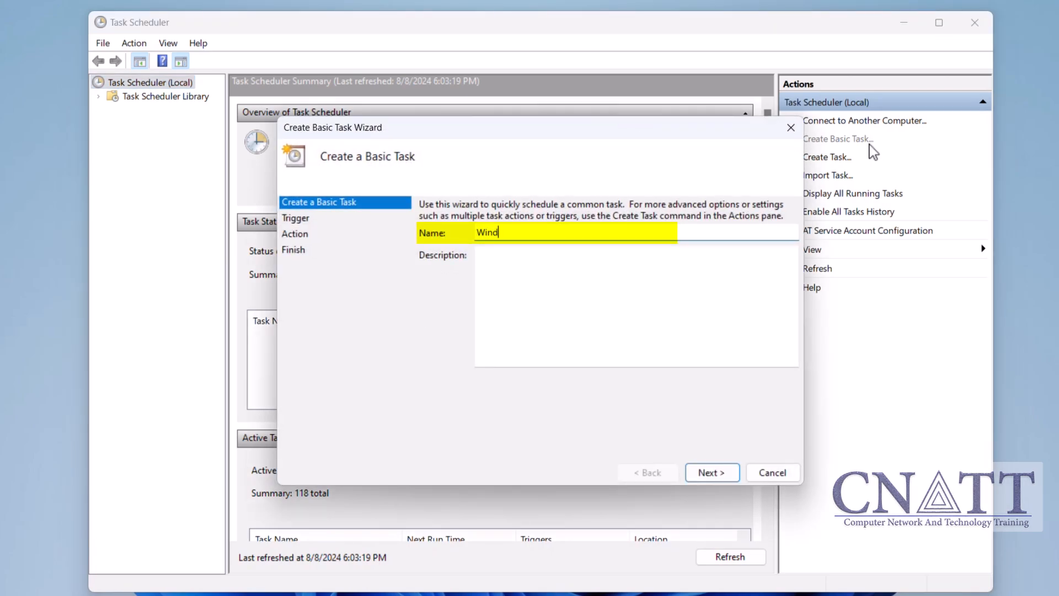
pyautogui.write('ows Defend')
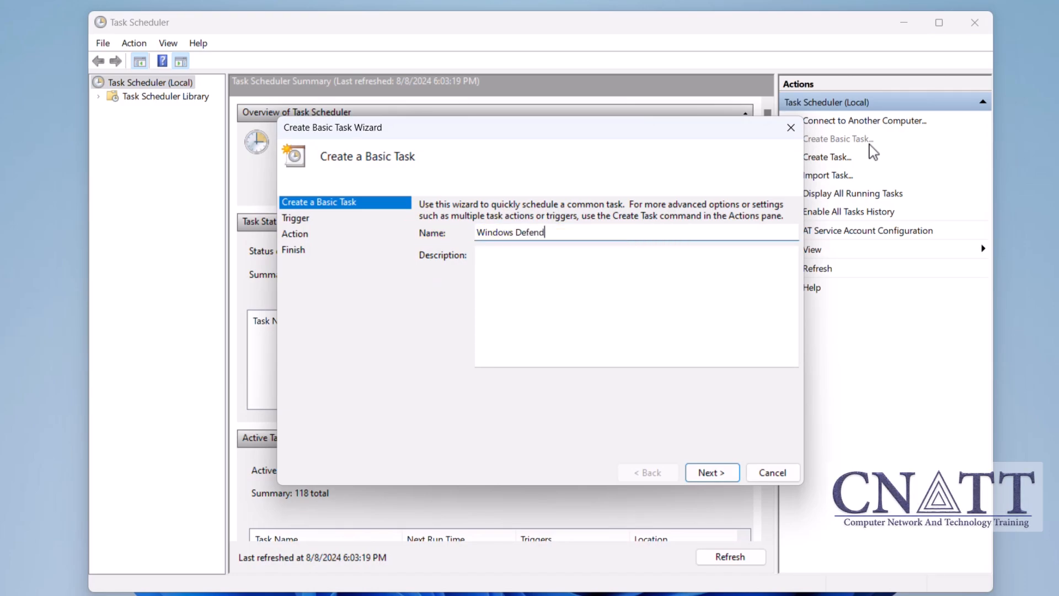
pyautogui.write('er Full Sca')
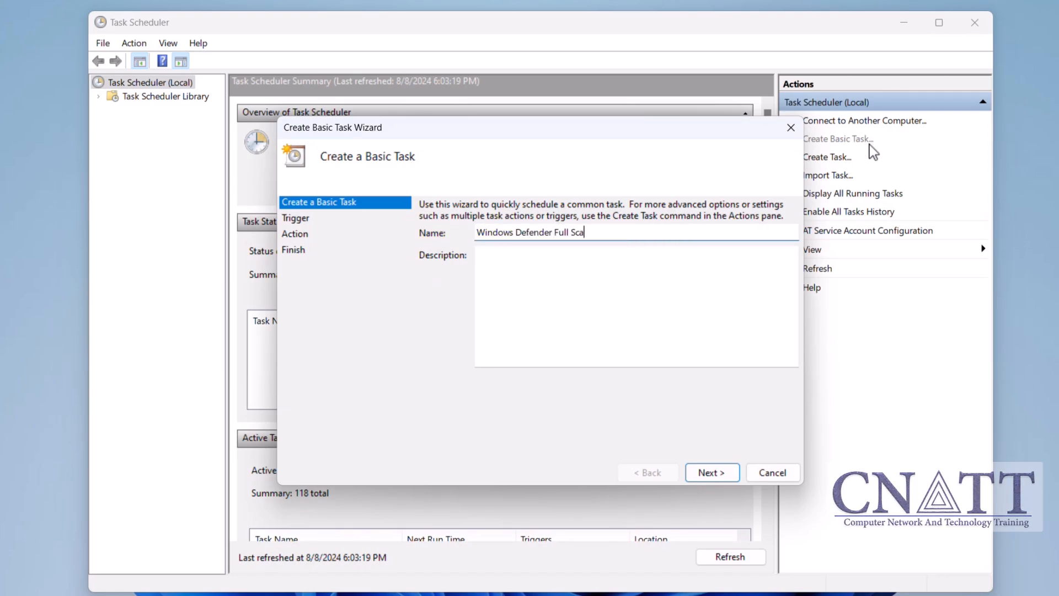
pyautogui.write('n')
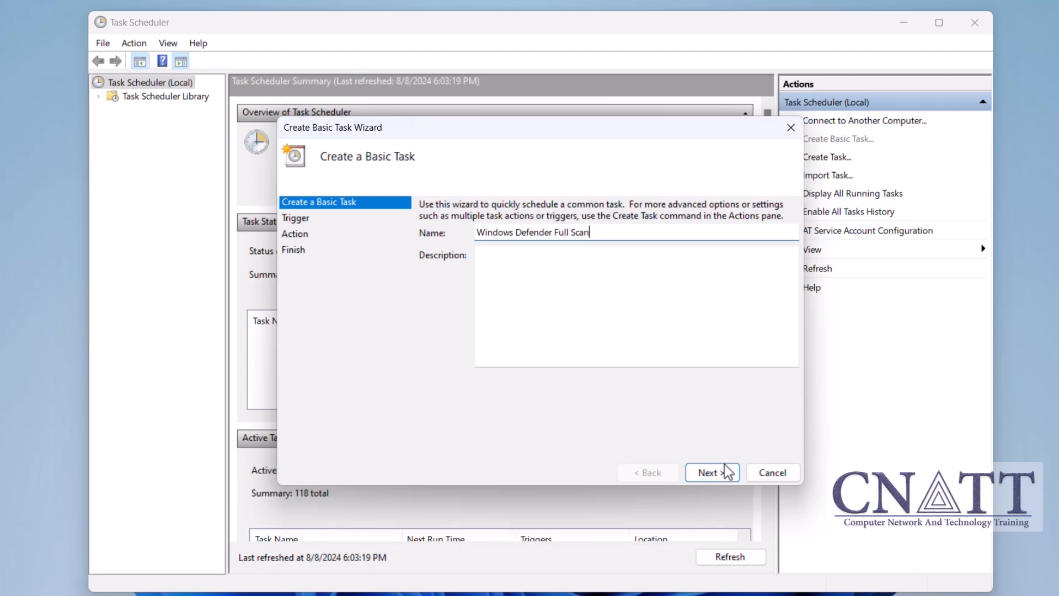
pyautogui.click(711, 472)
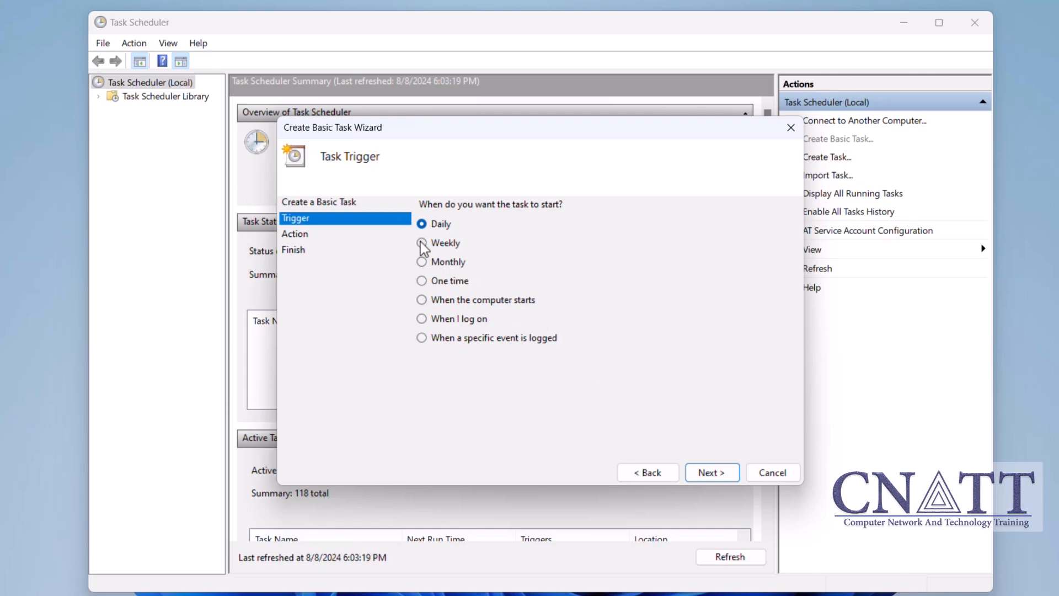
# - Set a weekly trigger on Fridays at 7:00 PM starting 8/9/2024
pyautogui.click(420, 242)
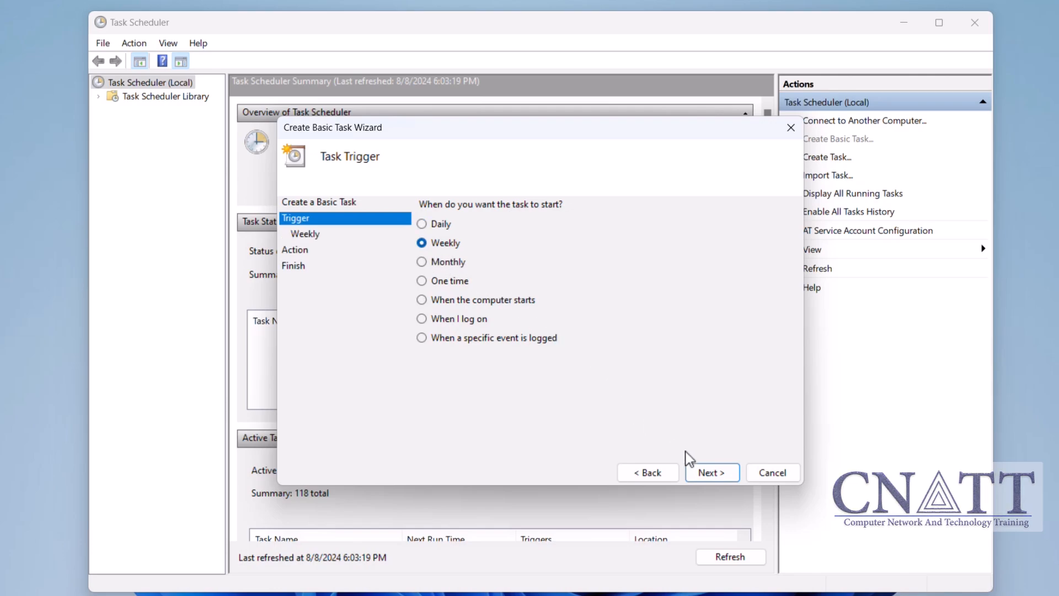
pyautogui.click(710, 472)
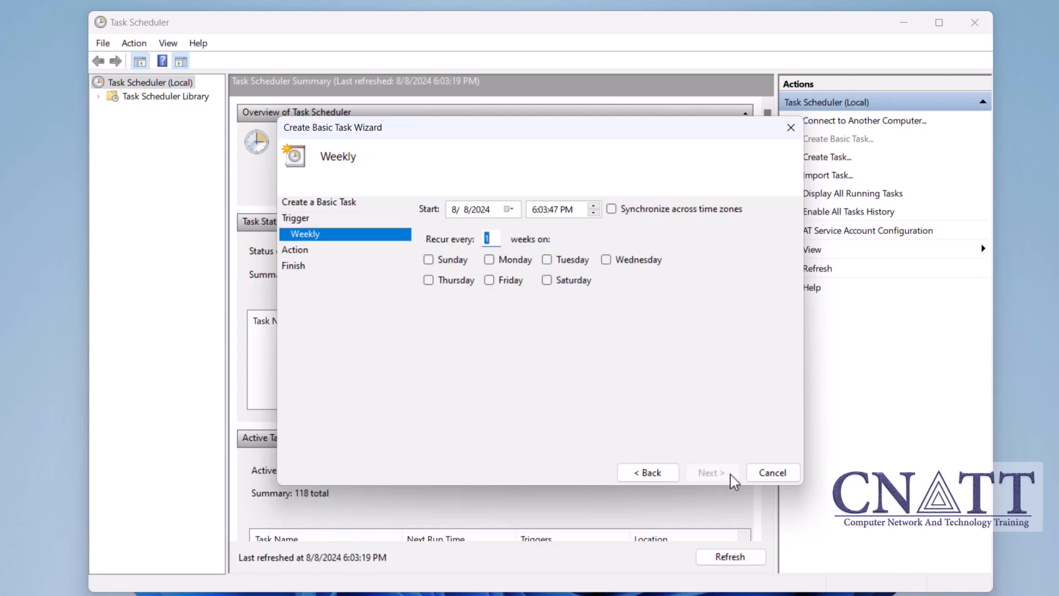
pyautogui.moveTo(640, 347)
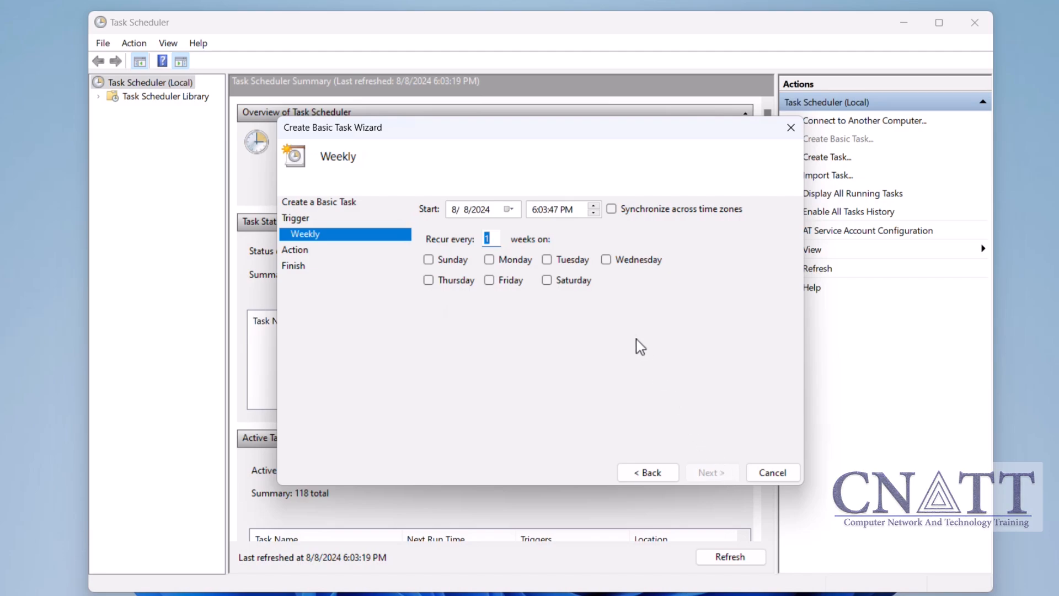
pyautogui.click(508, 209)
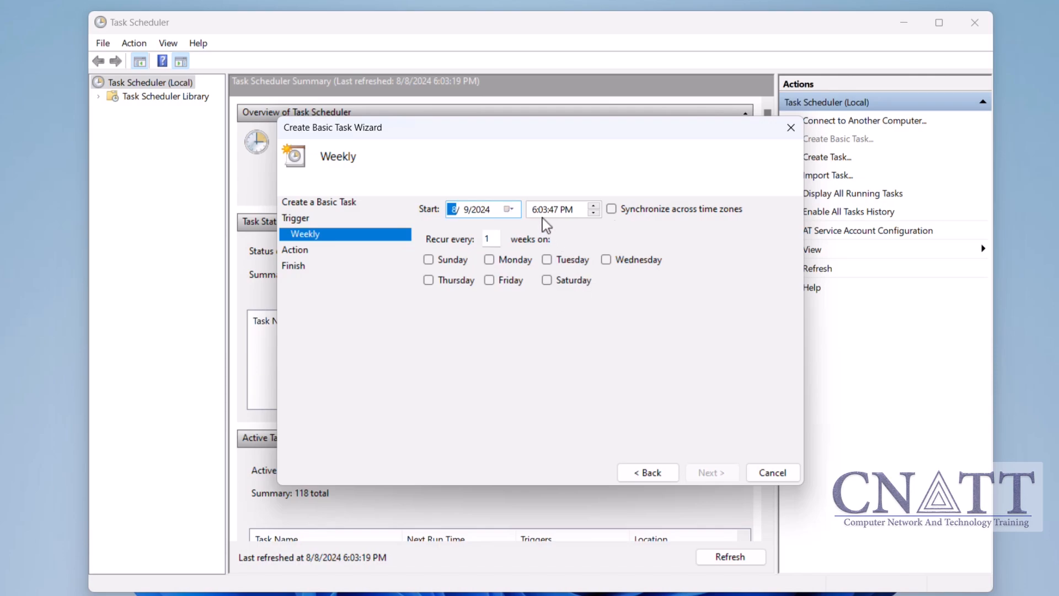
pyautogui.click(541, 208)
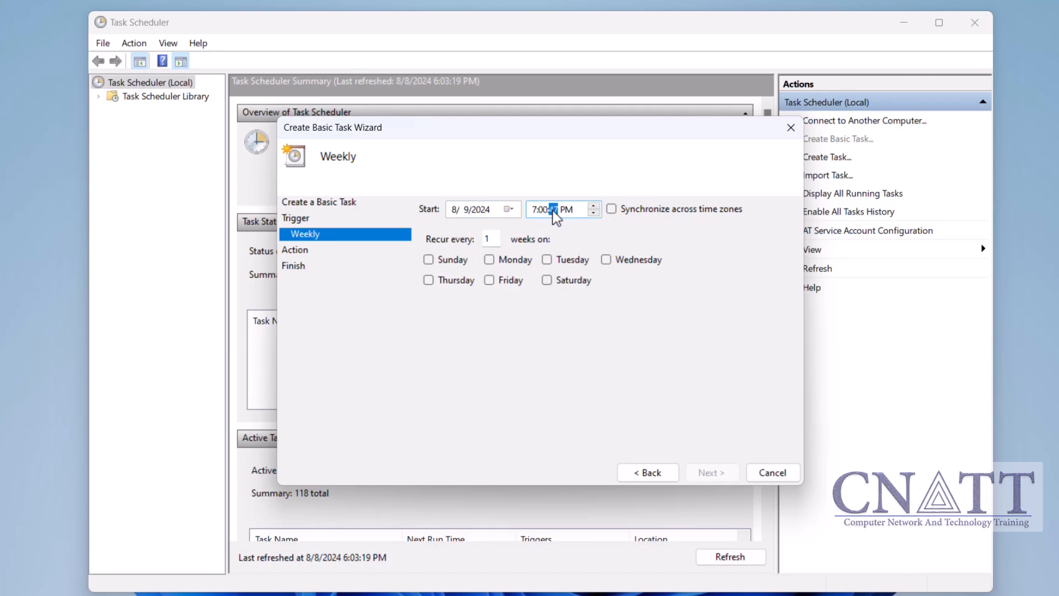
pyautogui.click(489, 279)
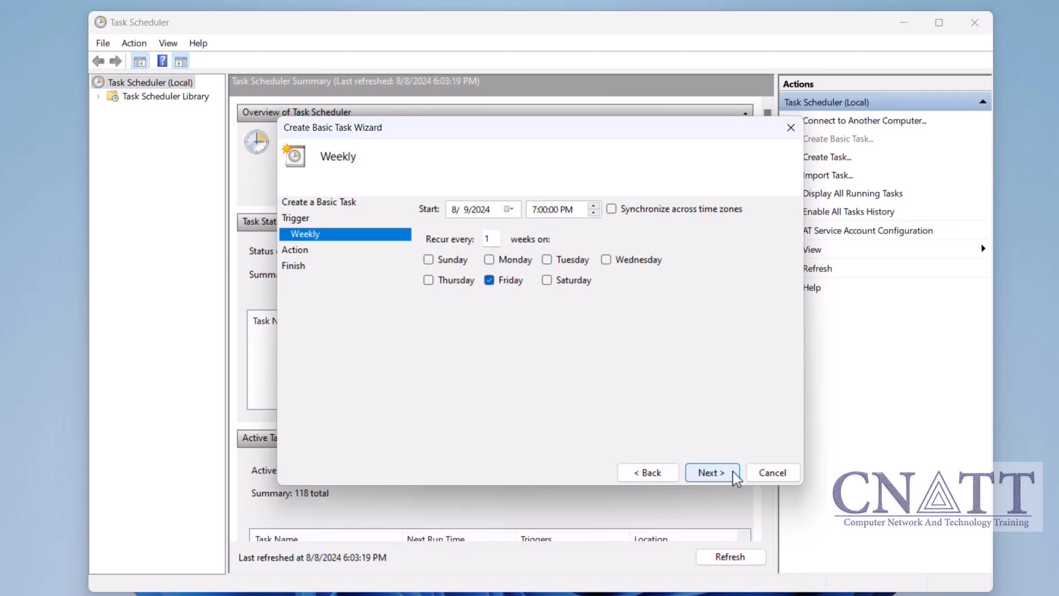
pyautogui.click(712, 472)
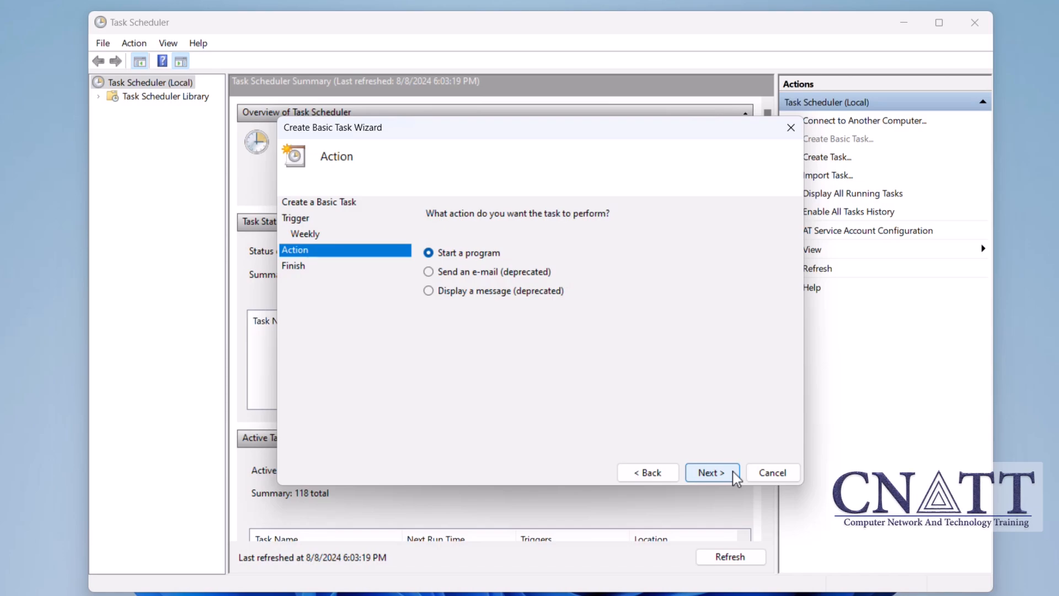
# - Choose the 'Start a program' action and browse for the program file
pyautogui.click(462, 251)
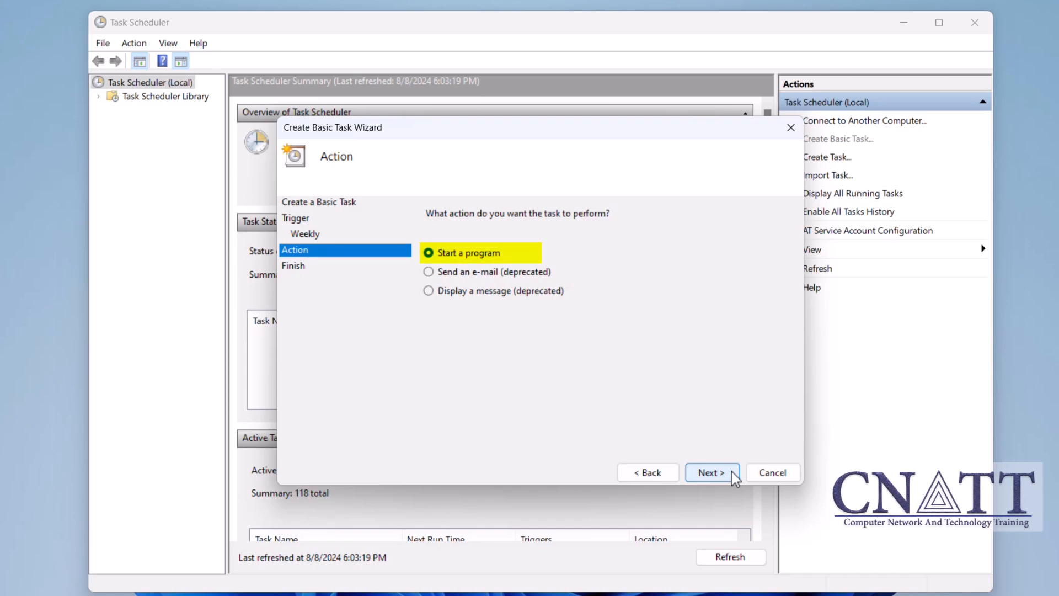
pyautogui.click(712, 473)
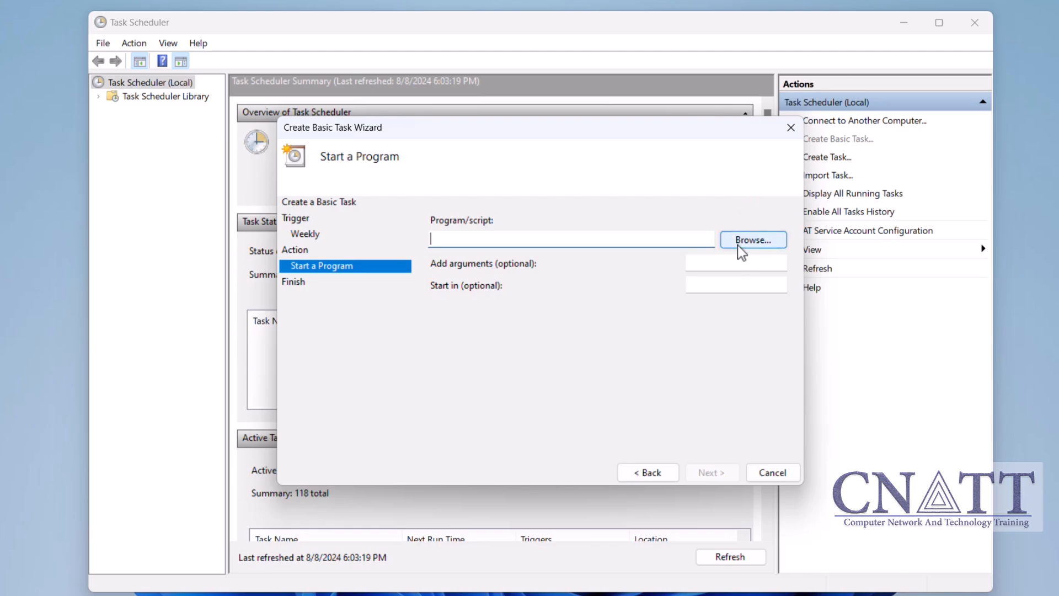
pyautogui.click(752, 239)
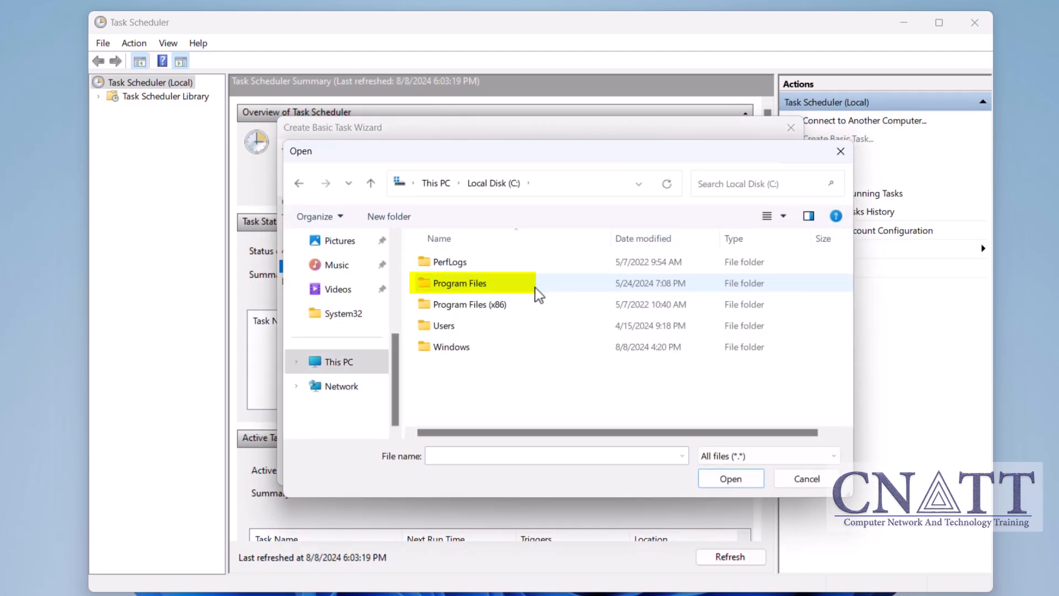
# - Select MpCmdRun.exe from C:\Program Files\Windows Defender as the task's program
pyautogui.doubleClick(459, 283)
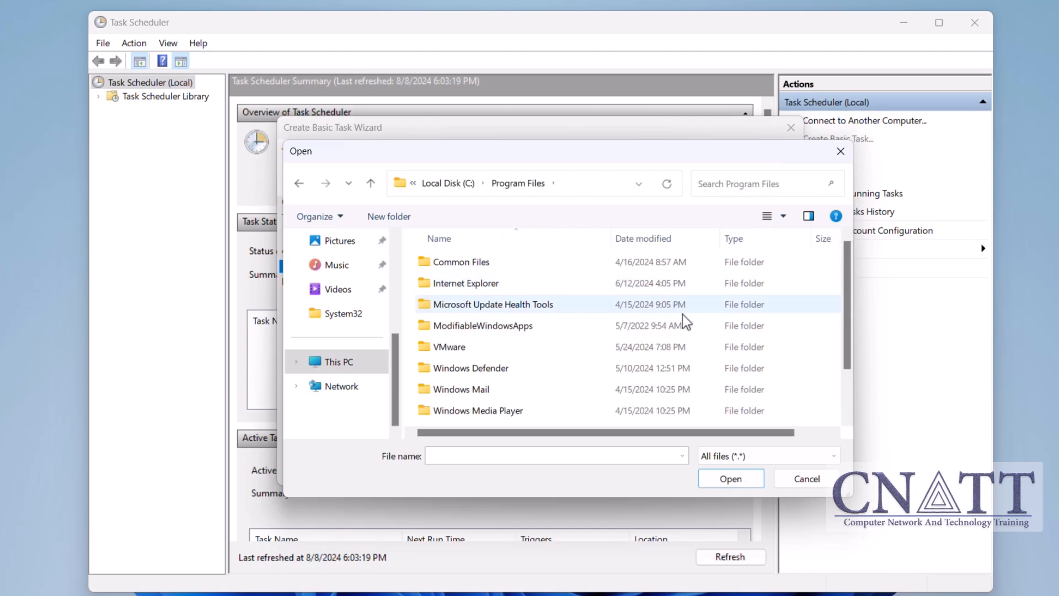
pyautogui.click(469, 311)
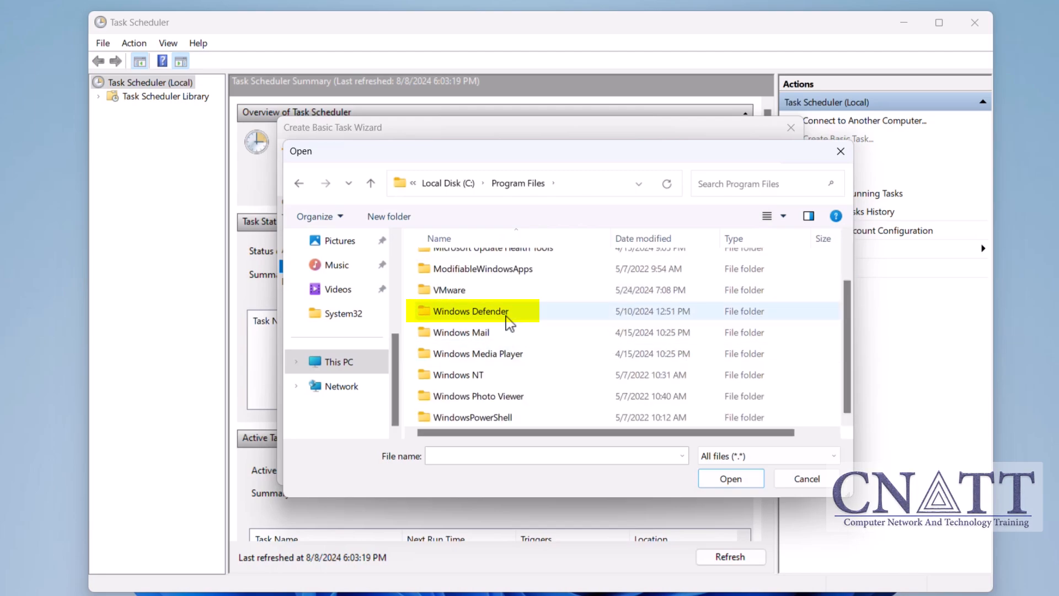
pyautogui.doubleClick(467, 311)
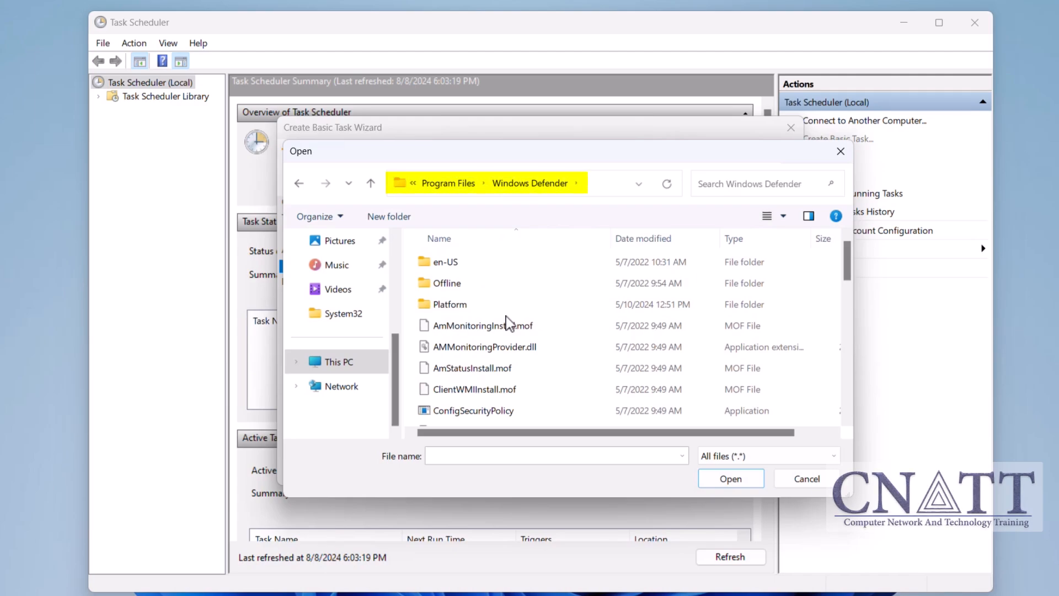
pyautogui.scroll(-3)
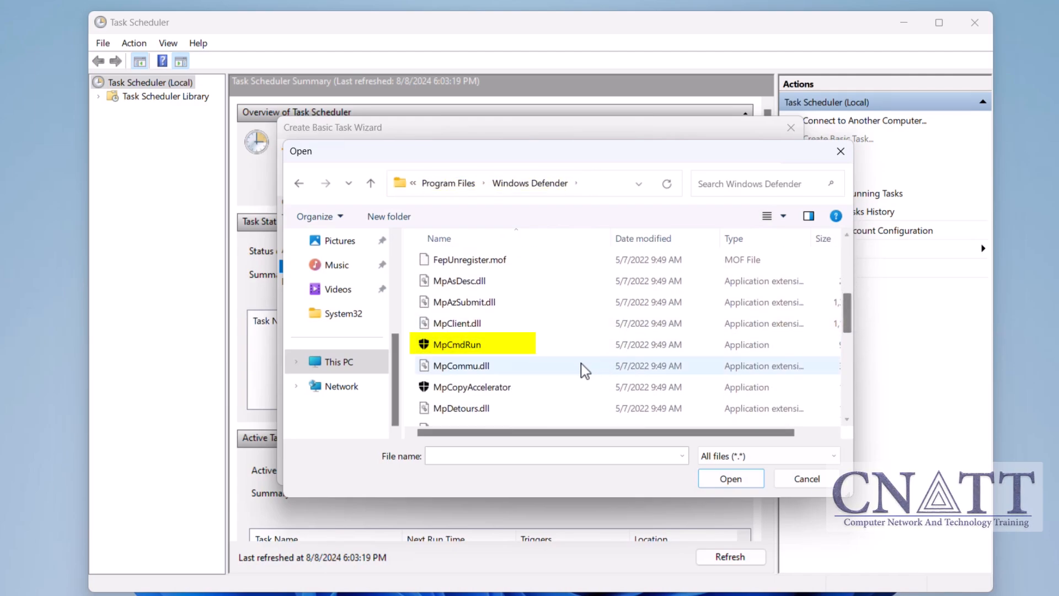
pyautogui.click(456, 345)
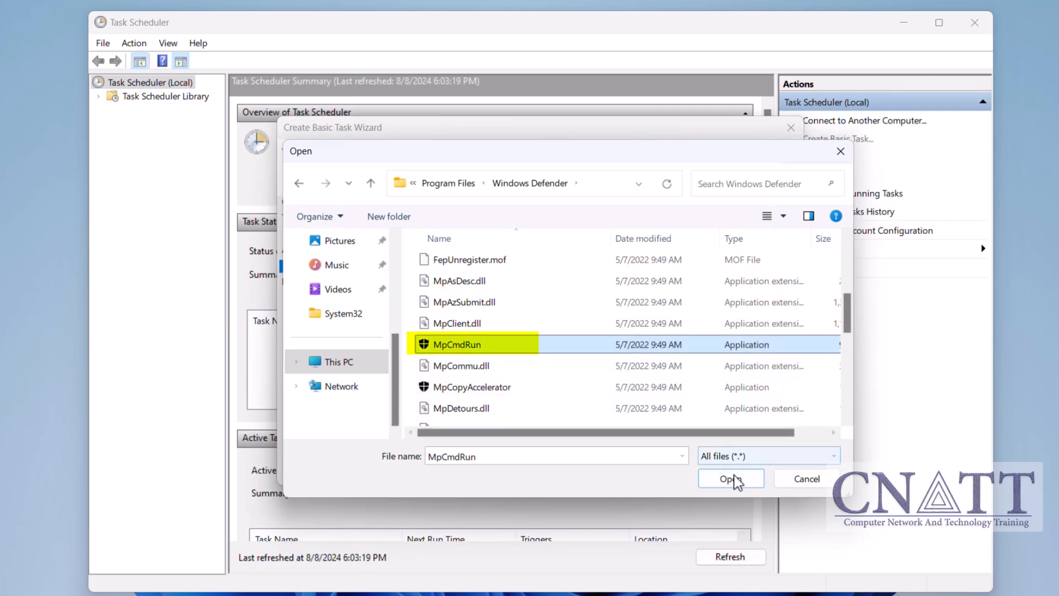
pyautogui.click(730, 478)
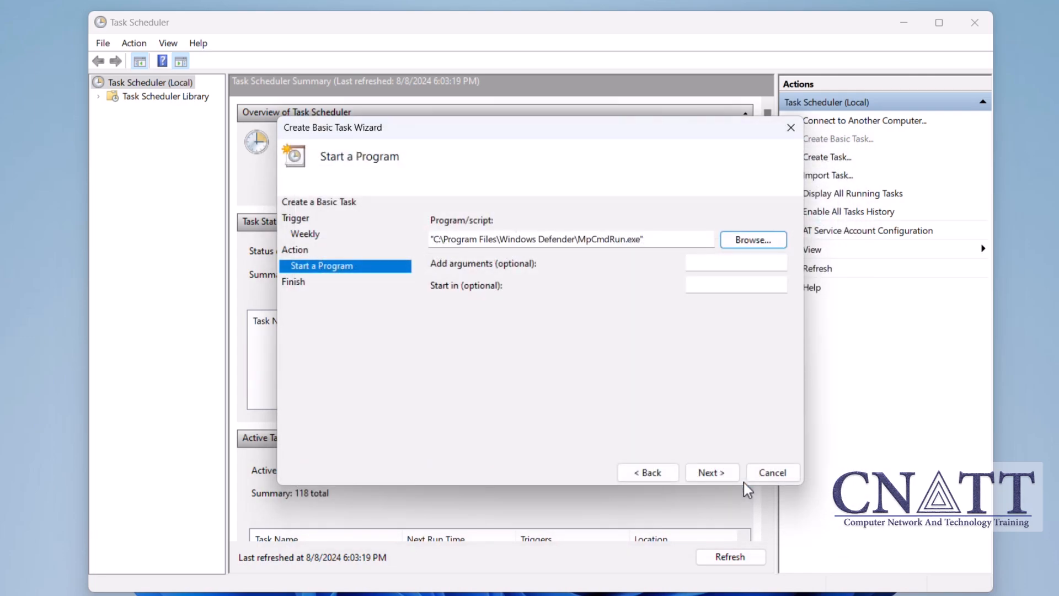
pyautogui.moveTo(705, 266)
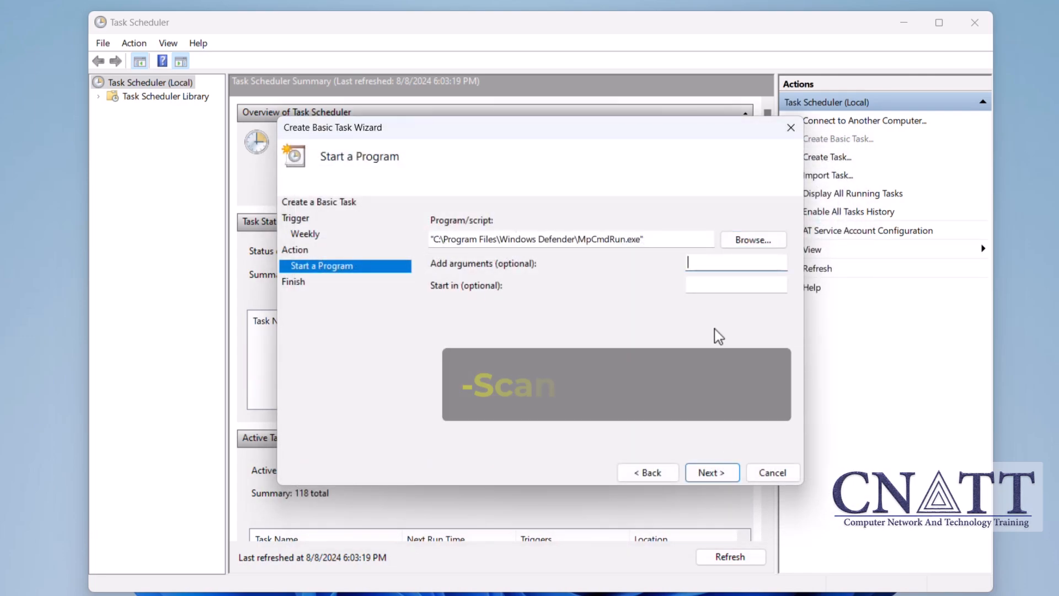
# - Add the arguments '-Scan -ScanType 2' and advance to the summary
pyautogui.write('-s')
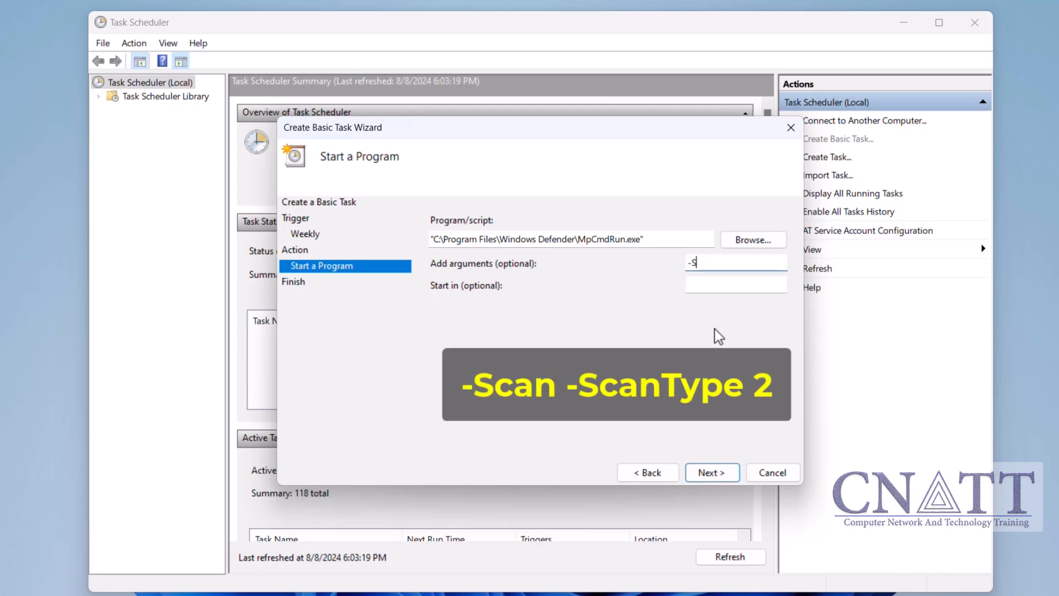
pyautogui.write('can')
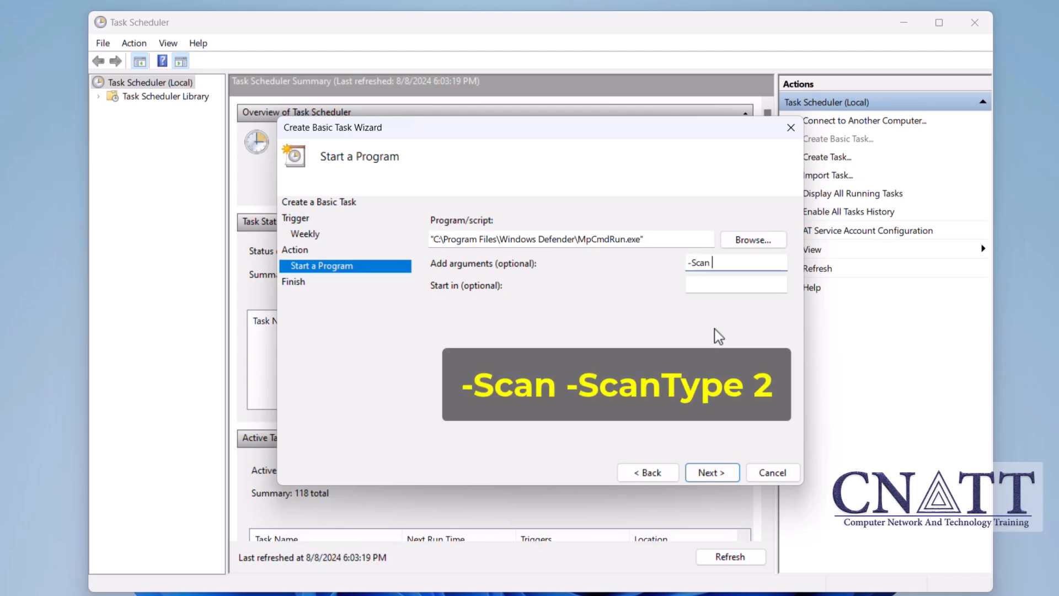
pyautogui.write('-ScanT')
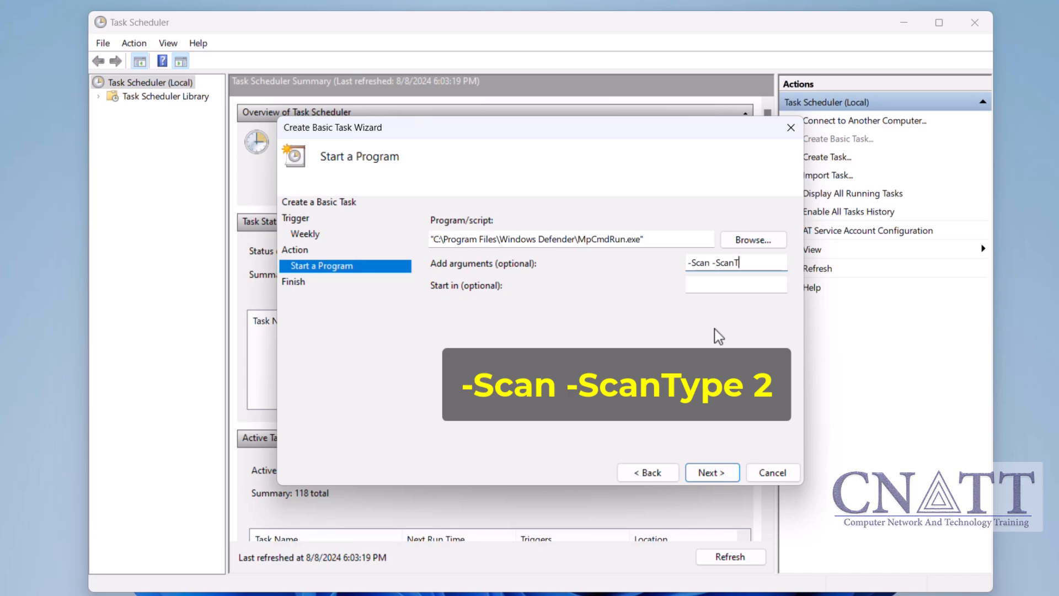
pyautogui.write('ype 2')
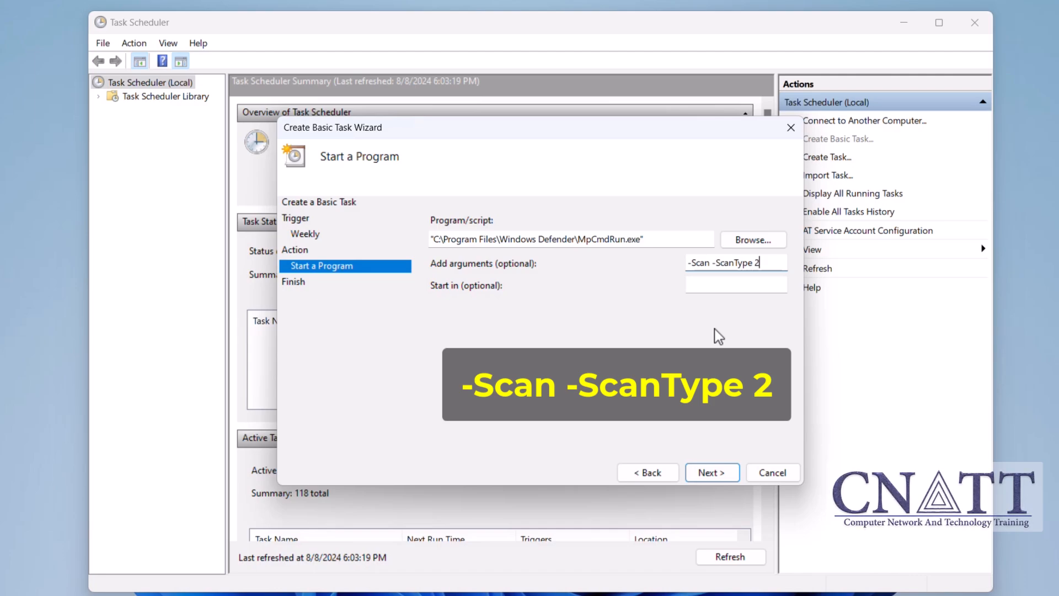
pyautogui.moveTo(731, 434)
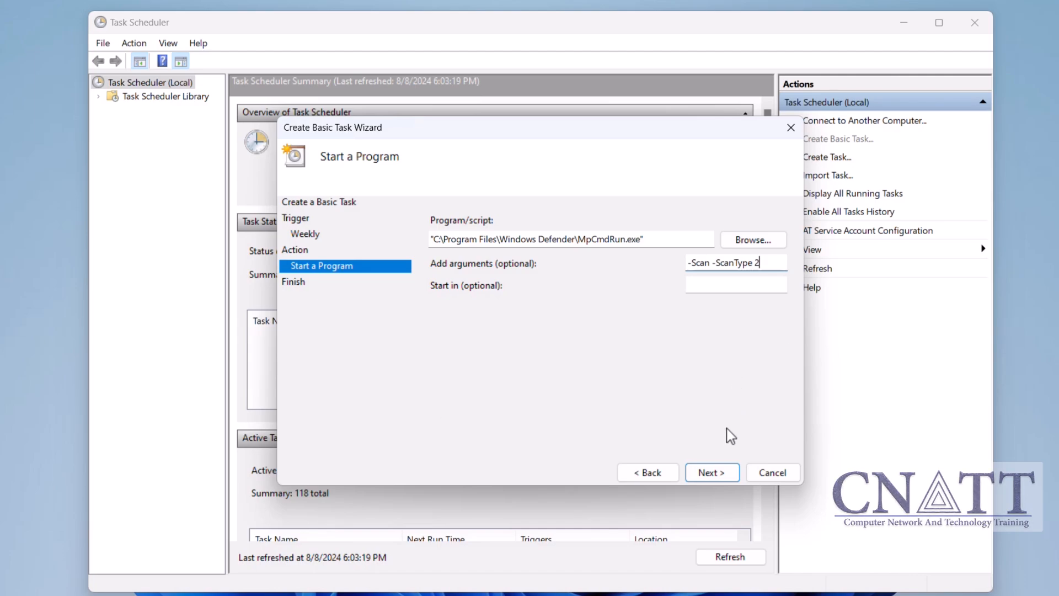
pyautogui.click(711, 471)
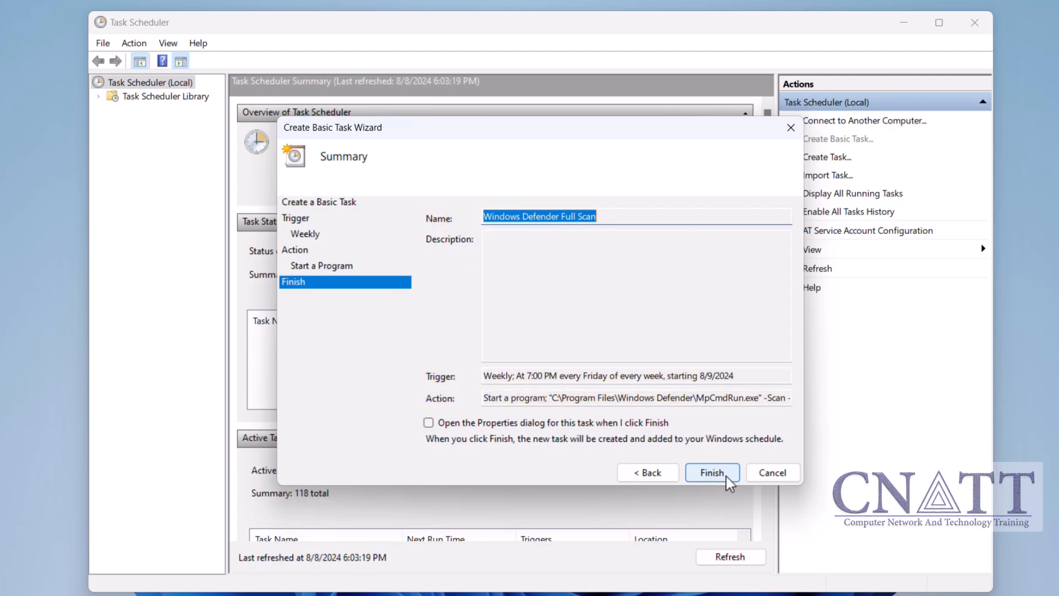
# - Finish the wizard to create the Windows Defender Full Scan task
pyautogui.click(711, 472)
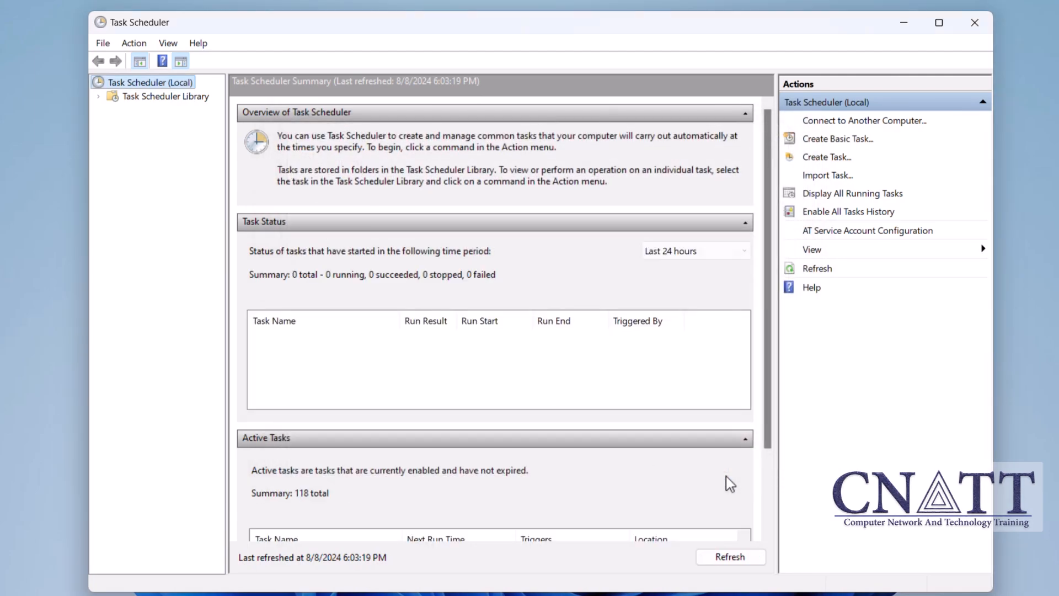
pyautogui.moveTo(194, 110)
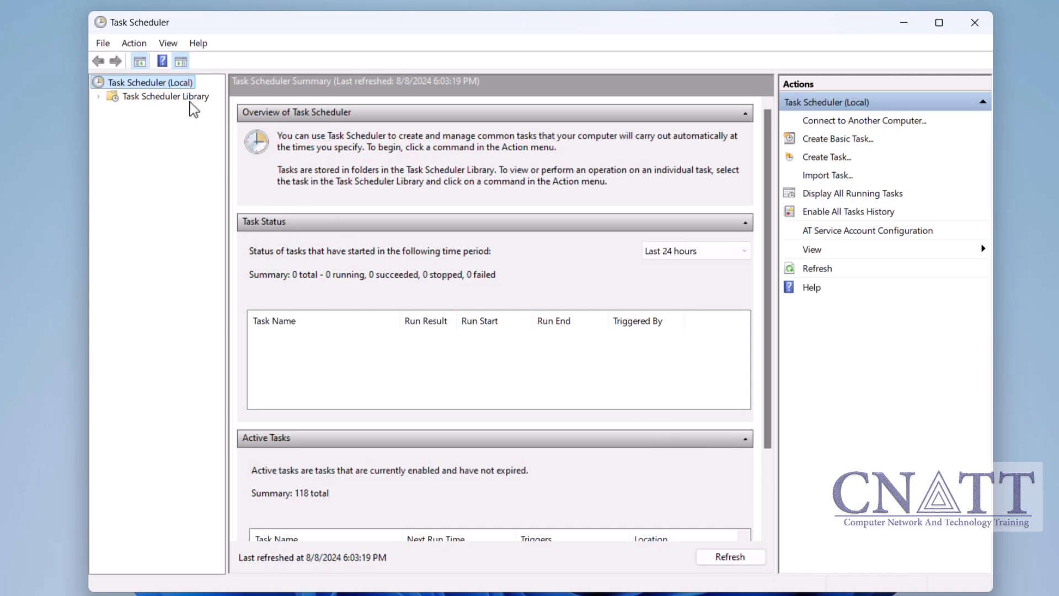
# - Run the Windows Defender Full Scan task from the Task Scheduler Library
pyautogui.click(166, 95)
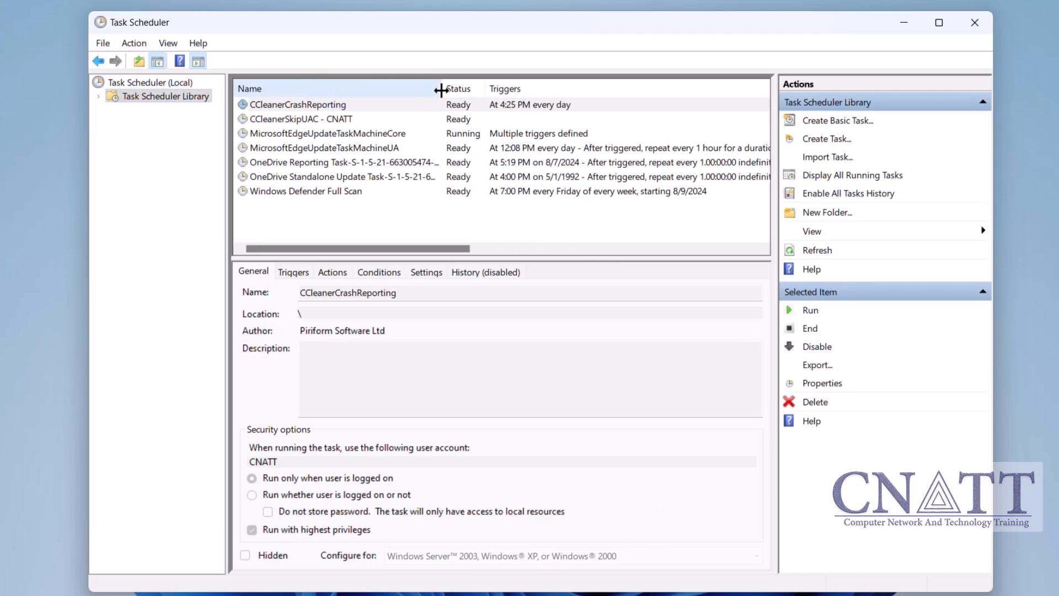
pyautogui.rightClick(305, 191)
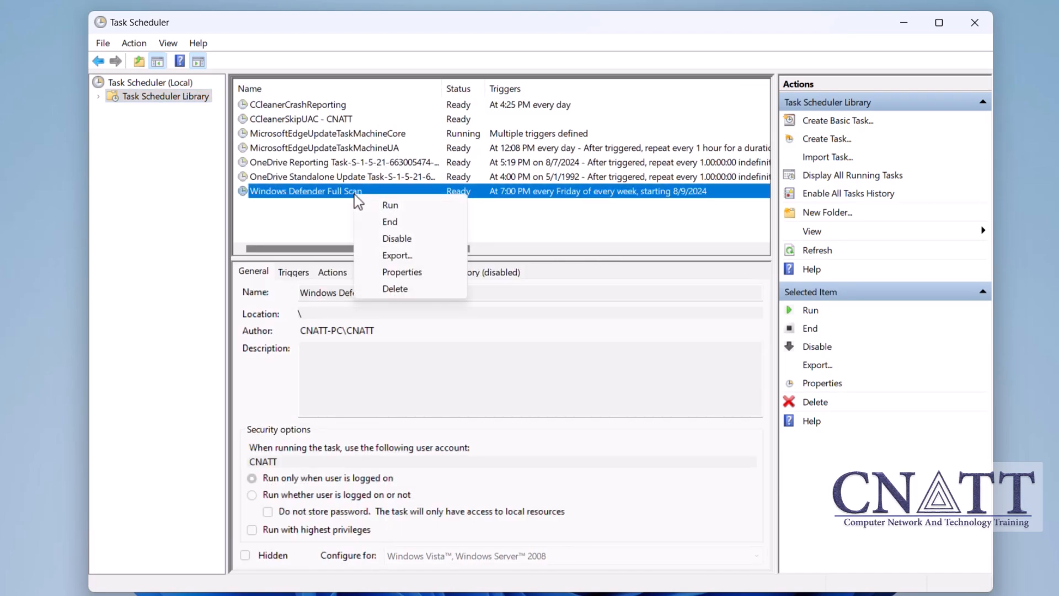
pyautogui.moveTo(427, 213)
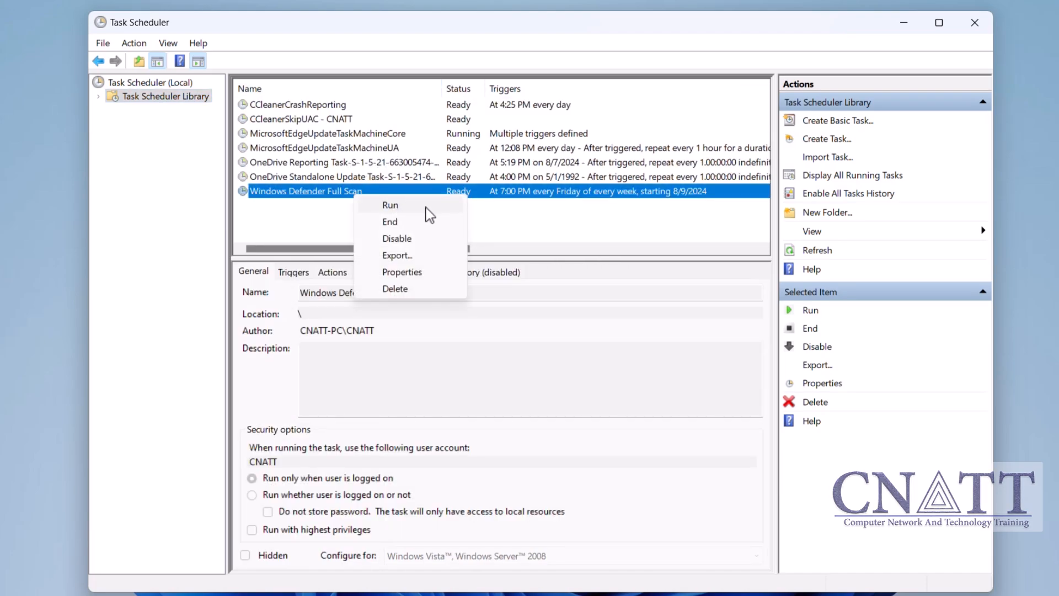
pyautogui.click(389, 206)
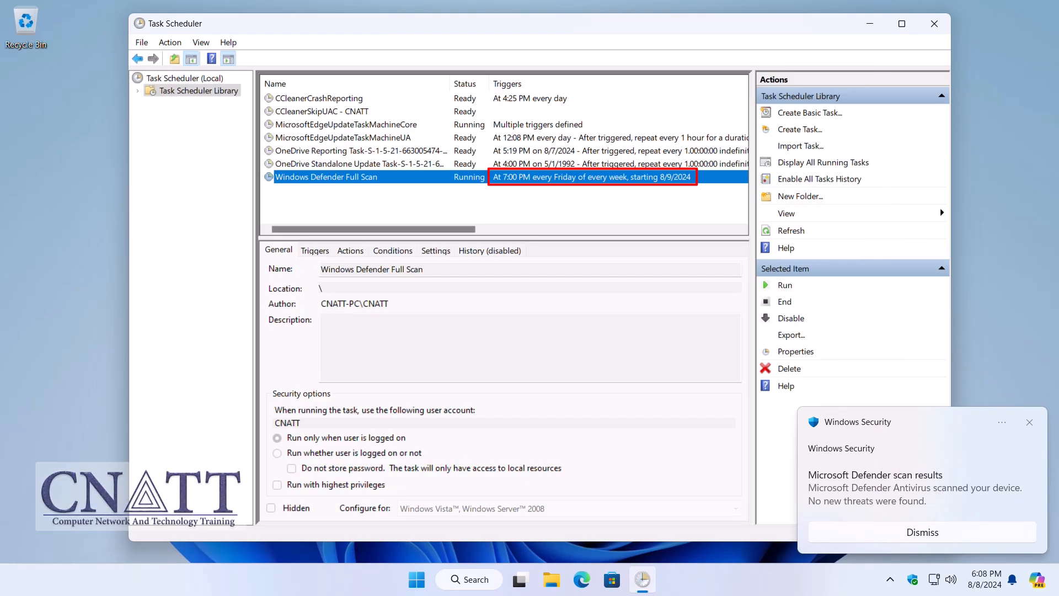
# - Dismiss the scan-results notice, check Windows Security Protection history, and close it
pyautogui.click(922, 532)
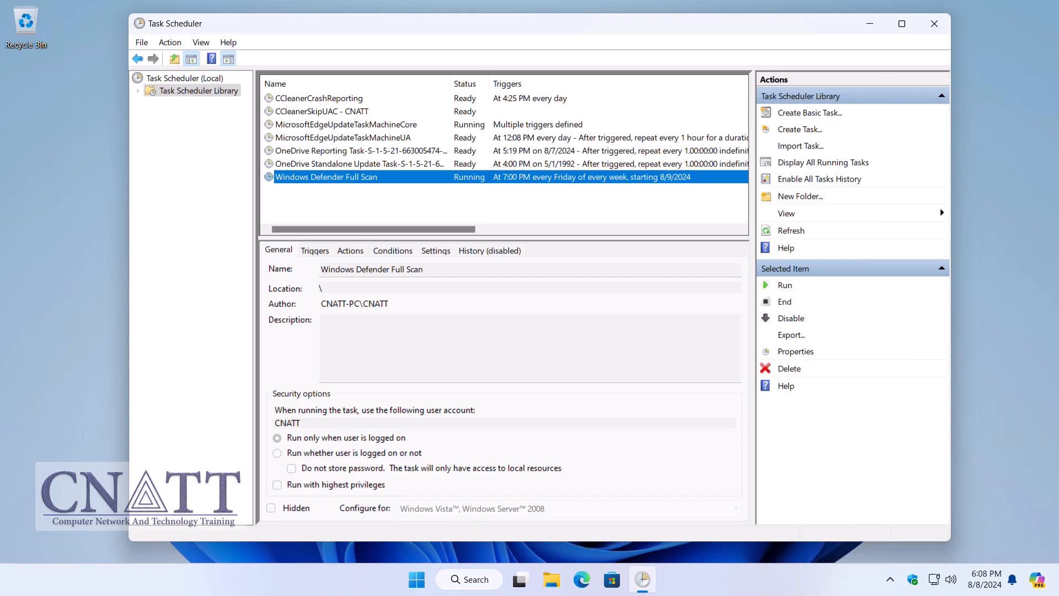
pyautogui.click(1012, 580)
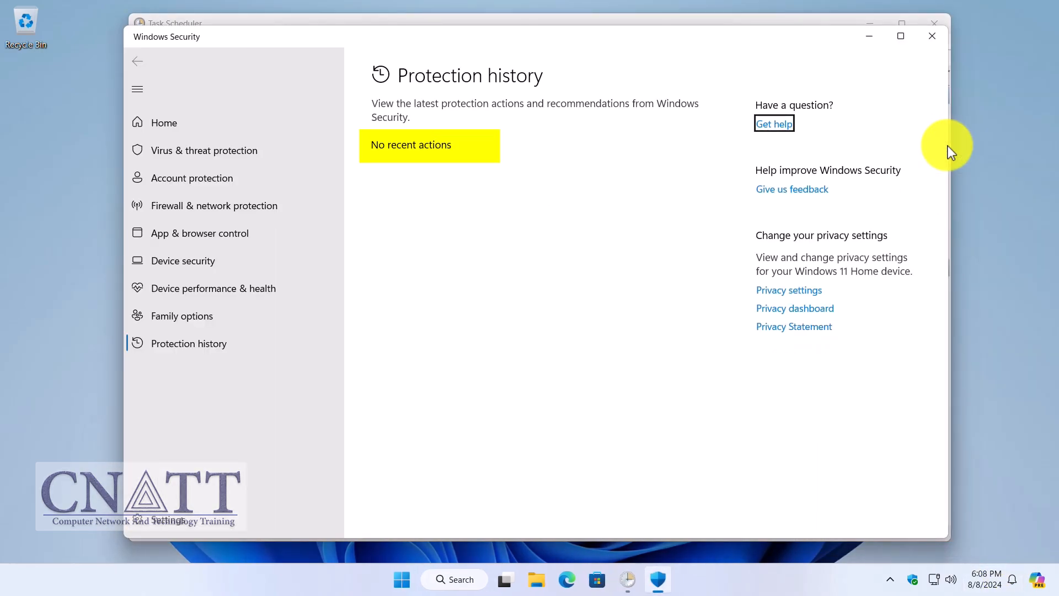
pyautogui.click(204, 150)
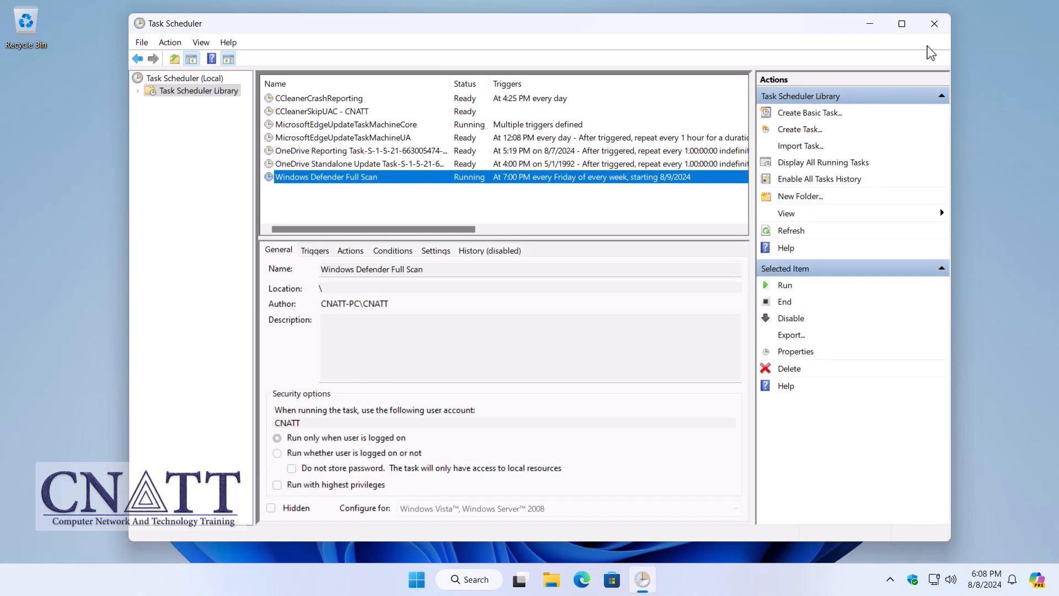
pyautogui.moveTo(394, 182)
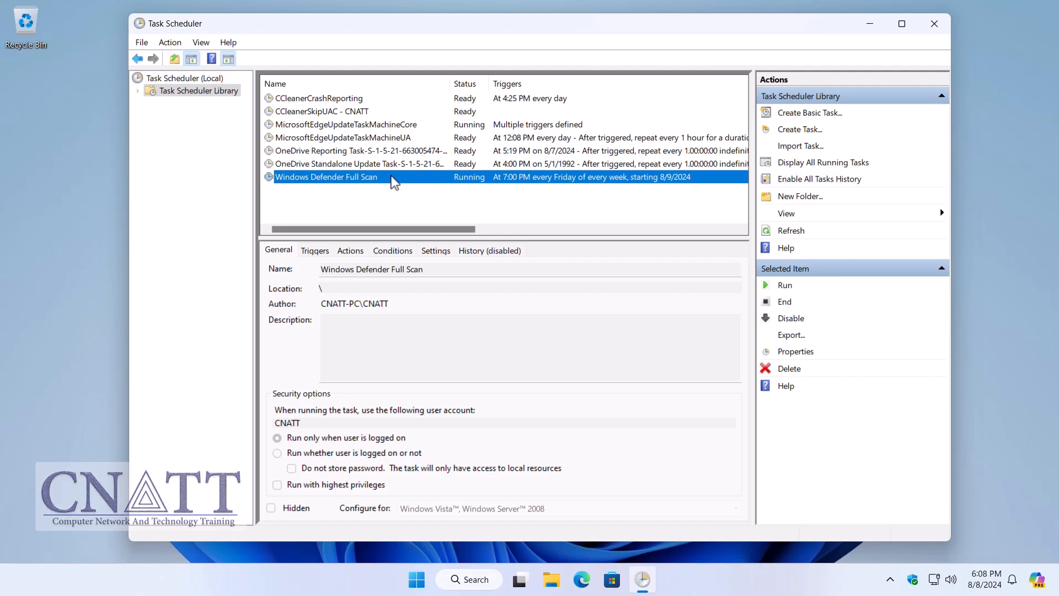
# - Check the Windows Defender Full Scan task's status and context-menu options after its run
pyautogui.rightClick(326, 176)
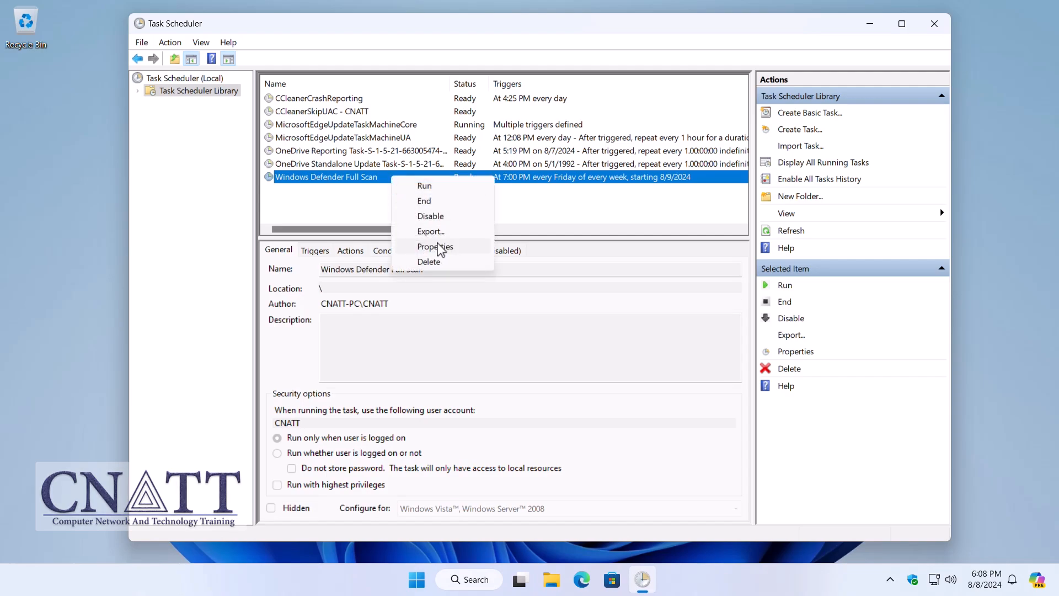
pyautogui.moveTo(473, 257)
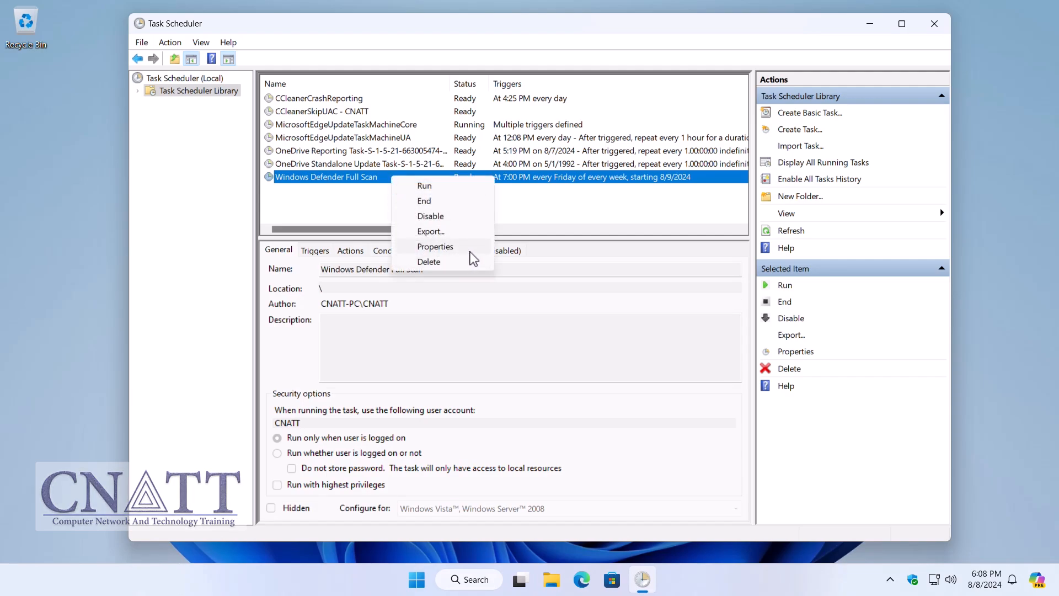
pyautogui.click(436, 246)
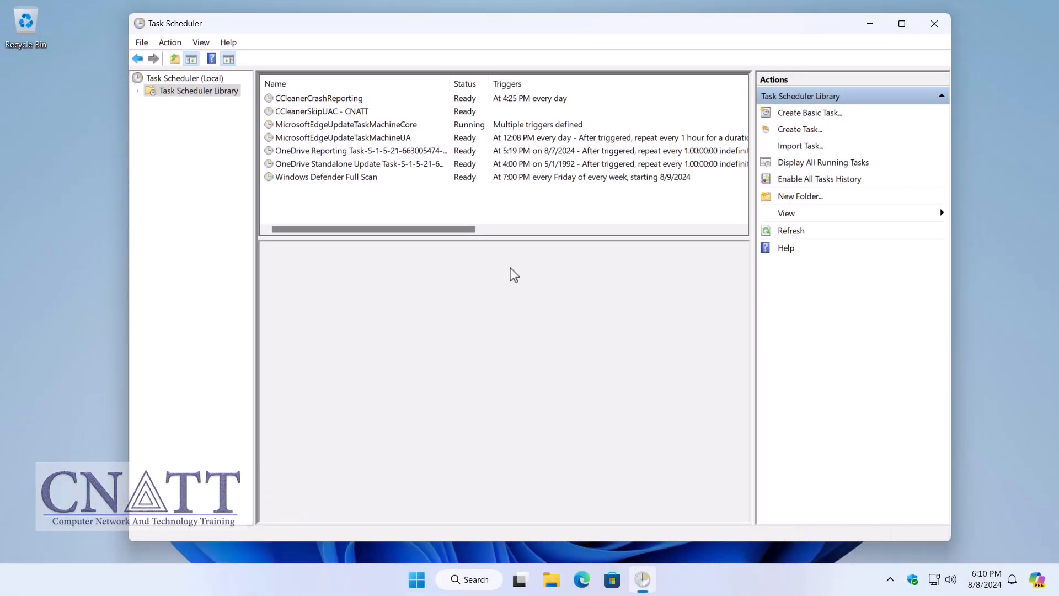
pyautogui.rightClick(326, 177)
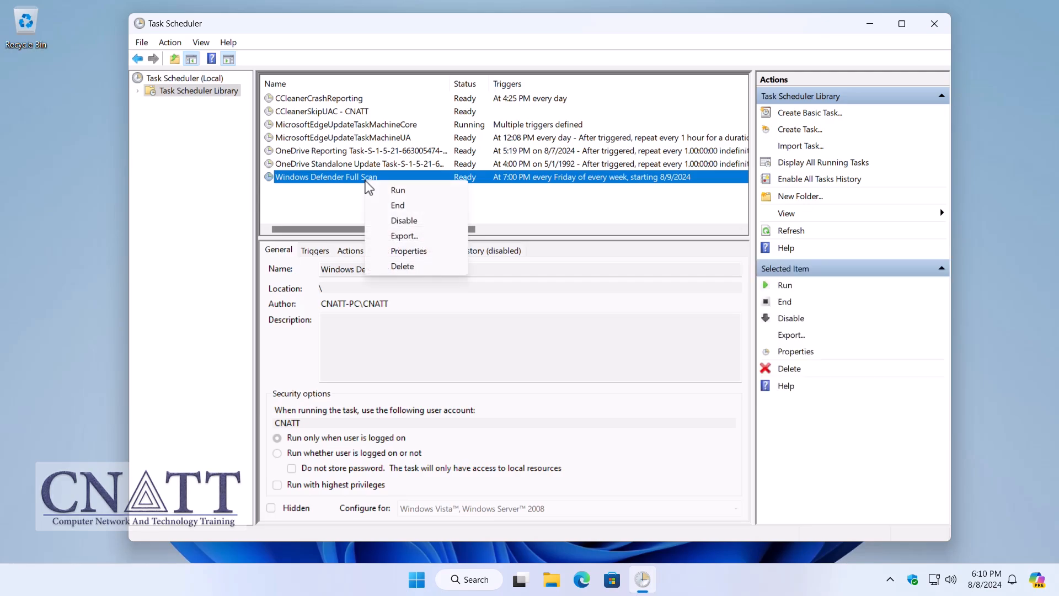